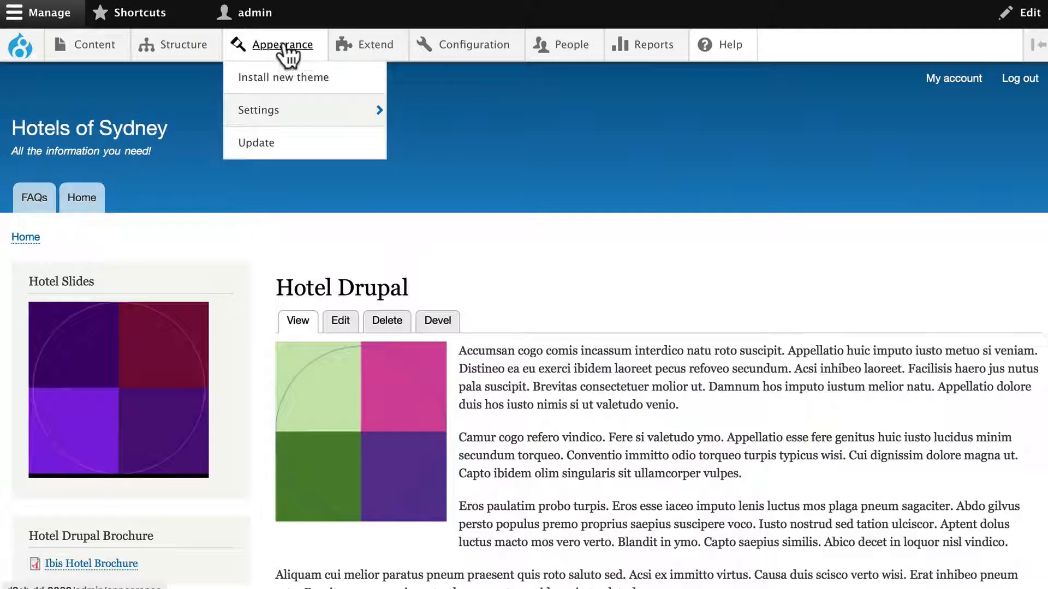
# Step: Go to Appearance and scroll through the installed Bartik and Seven themes
pyautogui.click(283, 45)
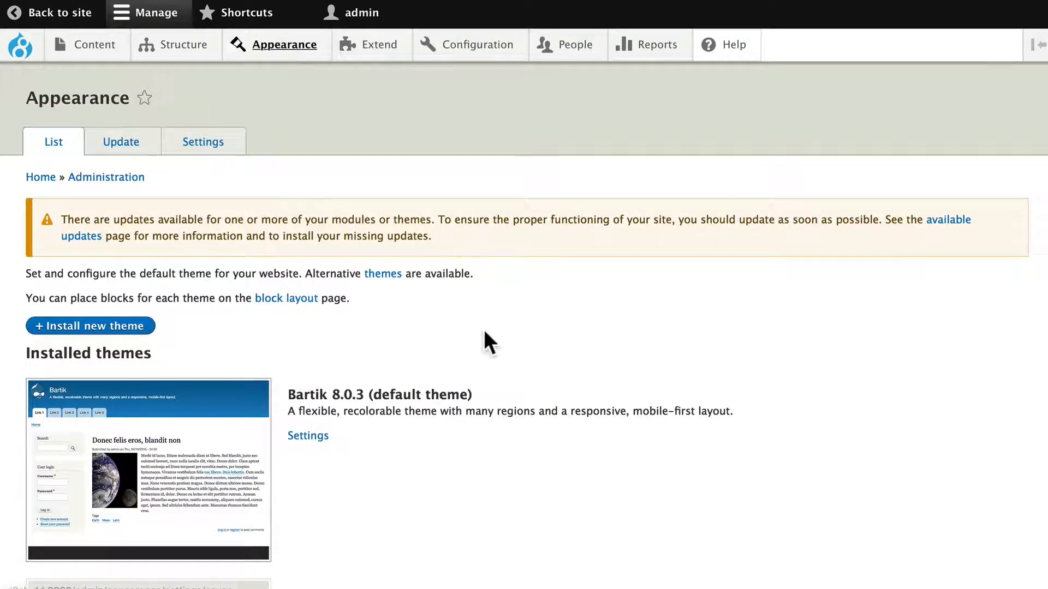
pyautogui.scroll(-3)
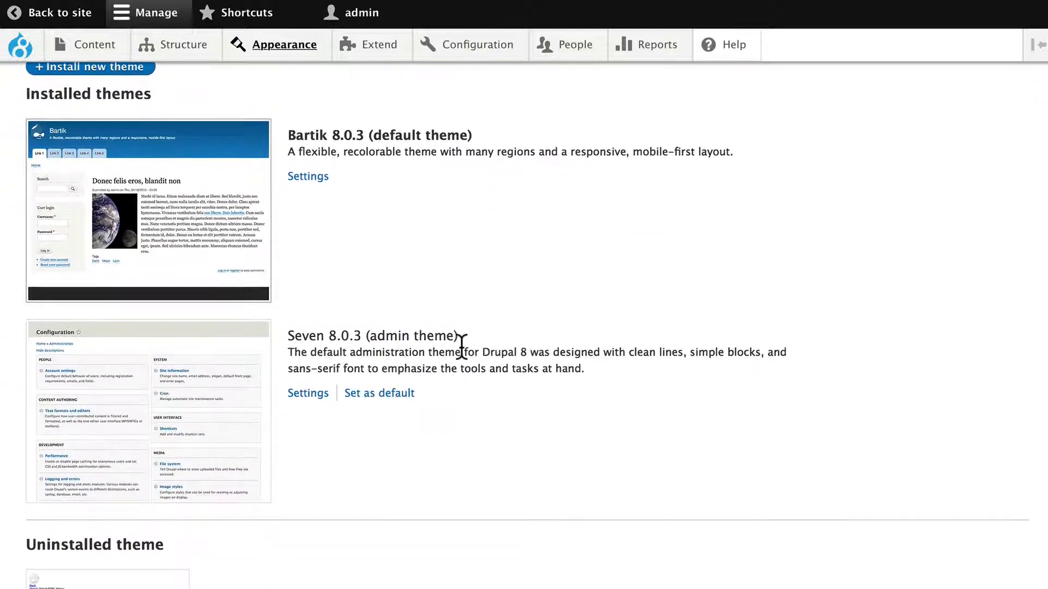
pyautogui.scroll(-3)
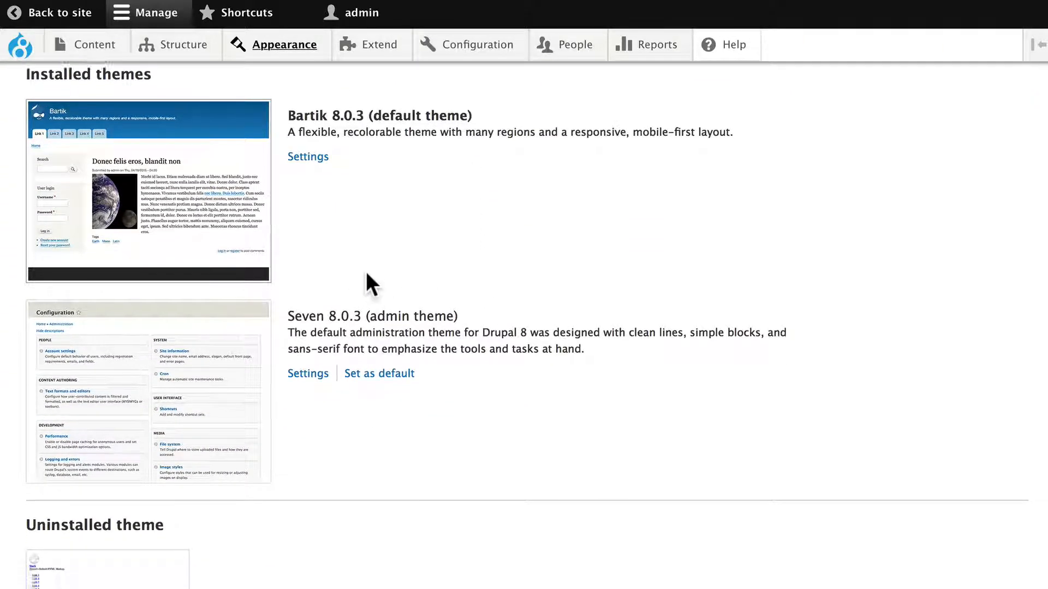
pyautogui.scroll(-3)
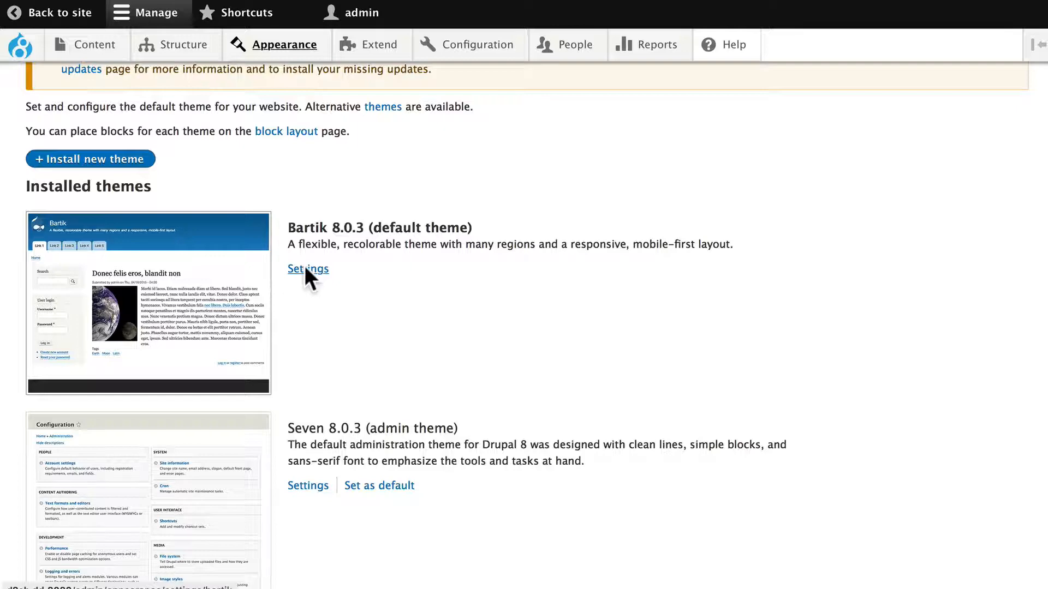
# Step: Open Bartik's settings and scroll through its color scheme options
pyautogui.click(308, 269)
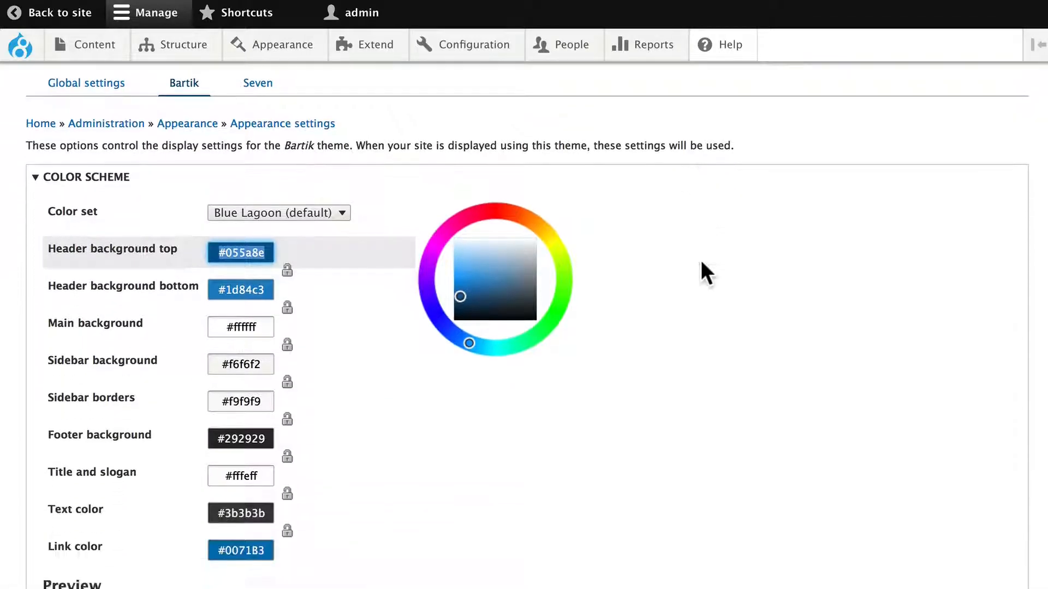
pyautogui.scroll(-3)
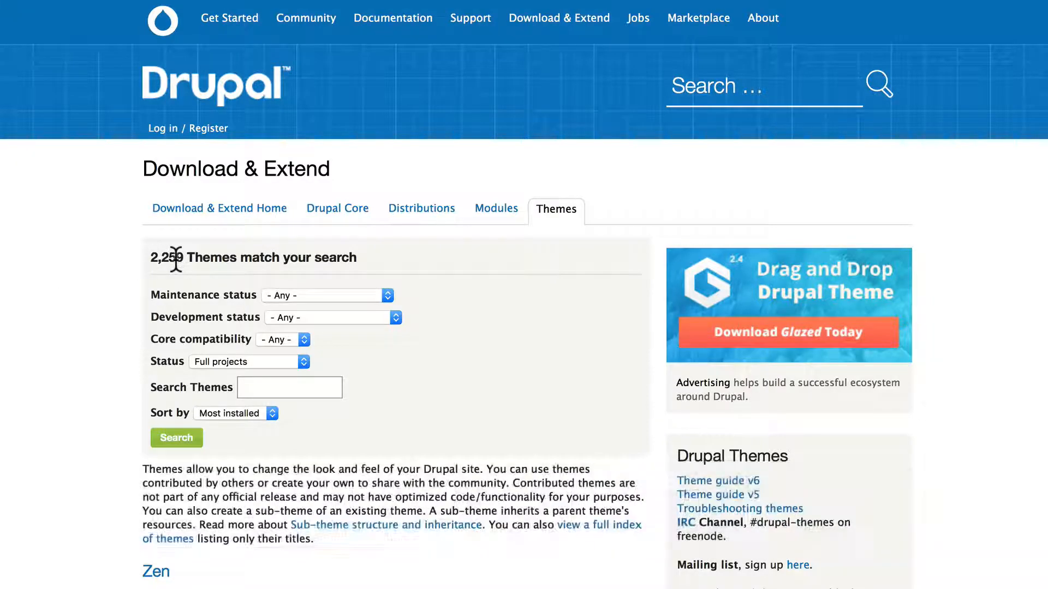
pyautogui.moveTo(120, 321)
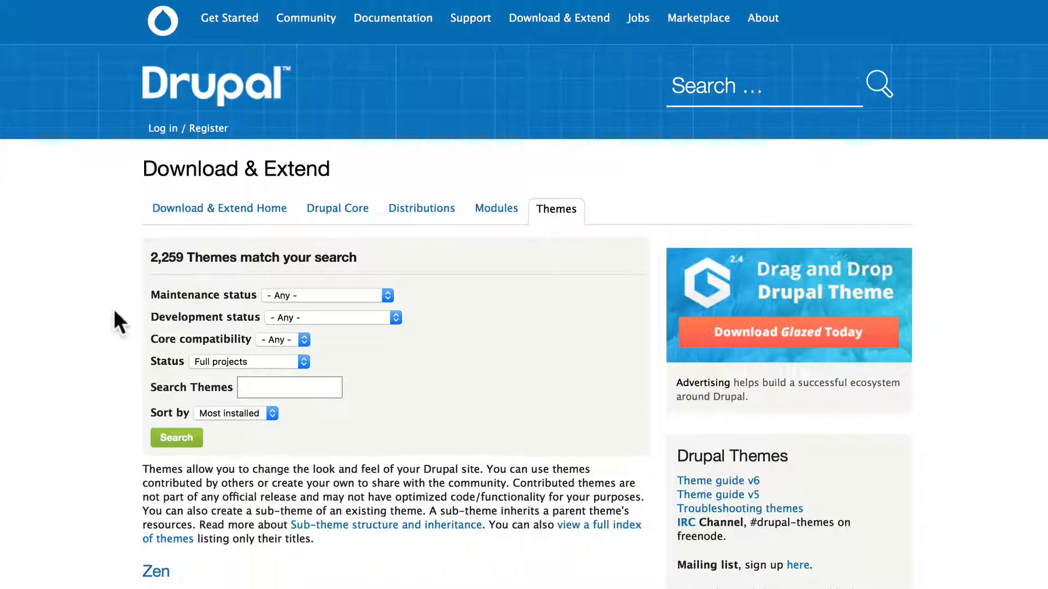
# Step: Filter the drupal.org themes listing to 8.x core compatibility, narrowing it to 95 themes
pyautogui.click(282, 339)
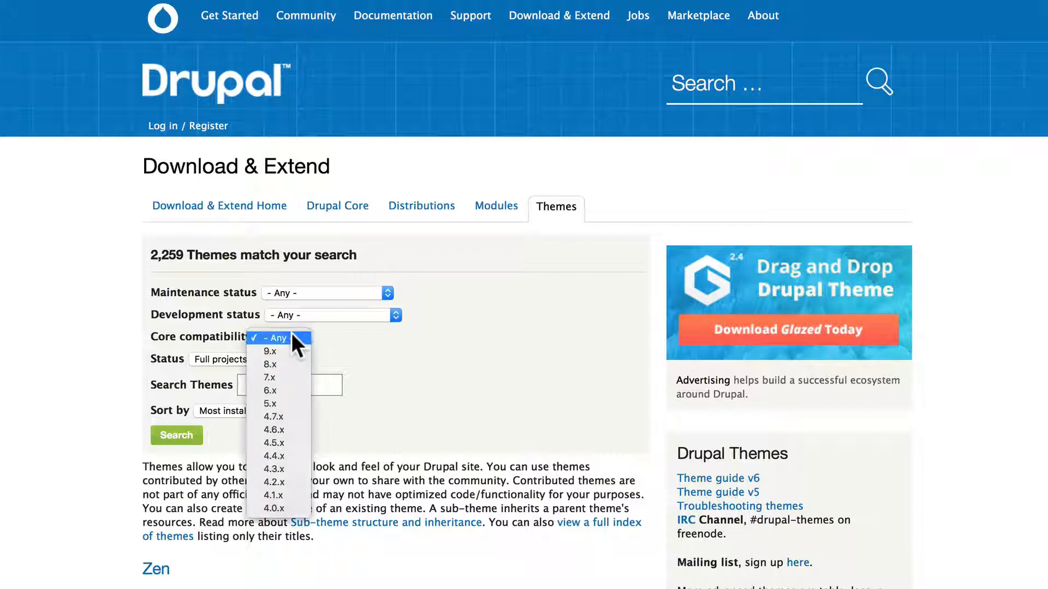
pyautogui.click(268, 363)
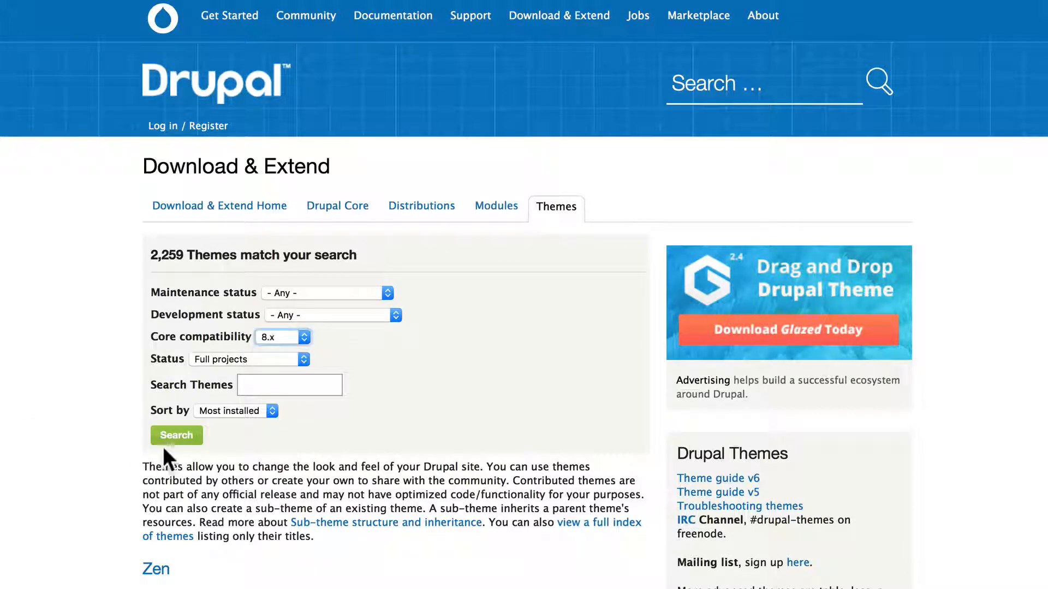
pyautogui.click(176, 435)
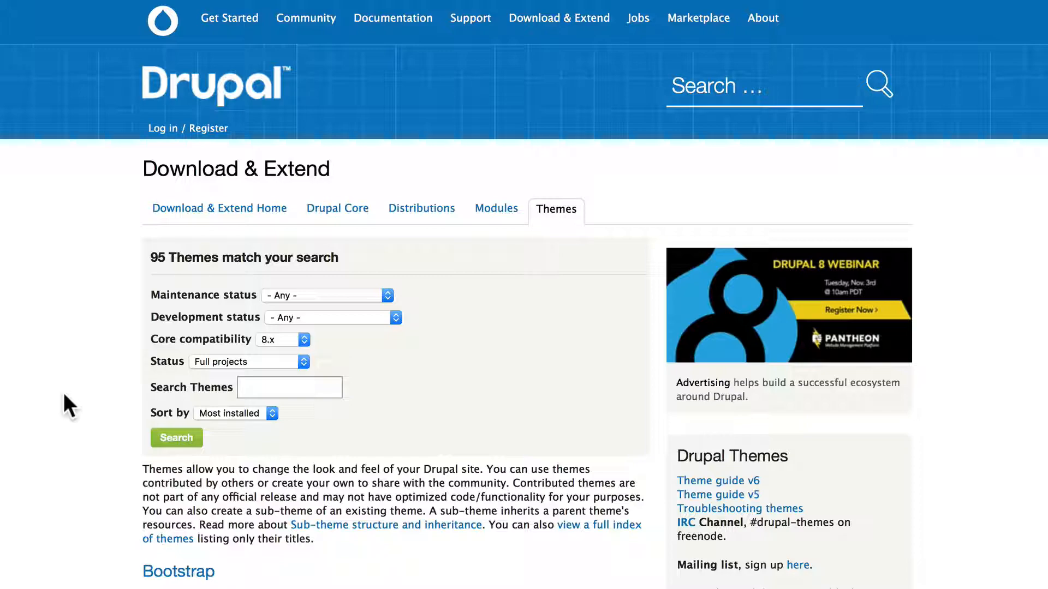
# Step: Scroll down to MAYO and copy its 8.x-1.1 tar.gz download link
pyautogui.scroll(-3)
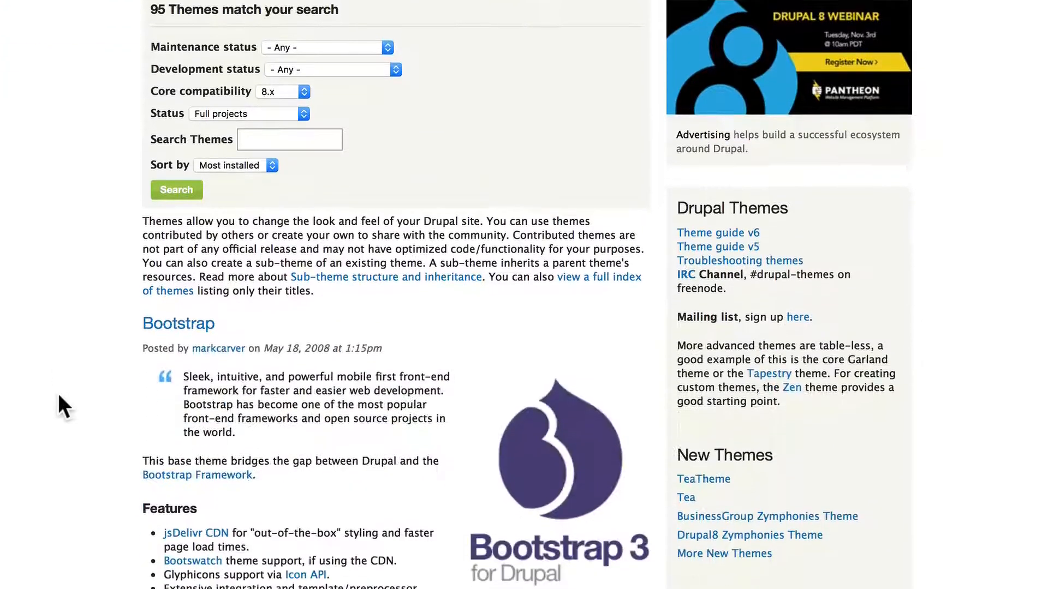
pyautogui.scroll(-3)
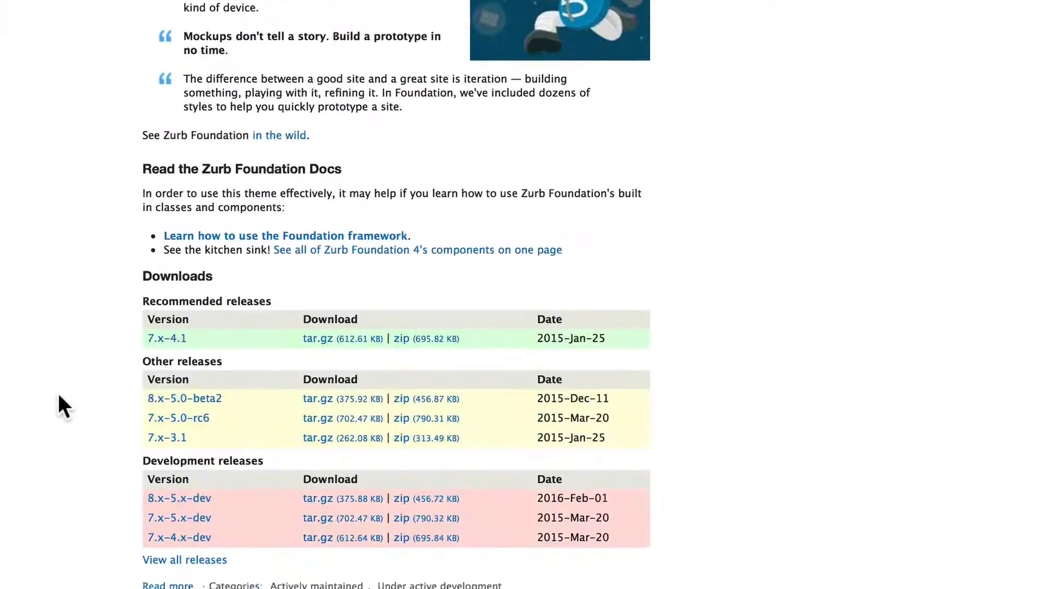
pyautogui.scroll(-3)
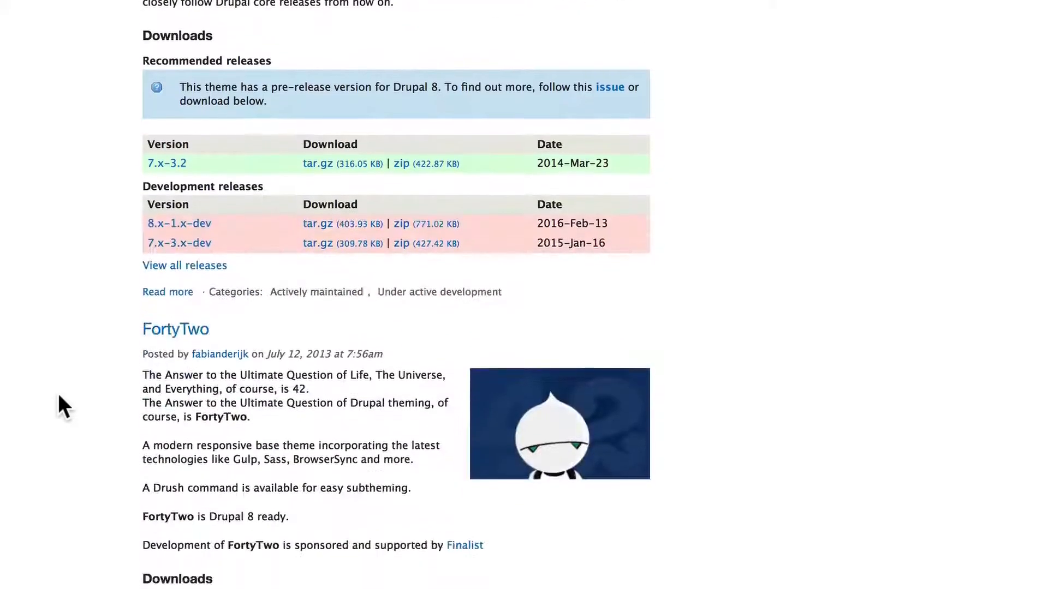
pyautogui.scroll(-3)
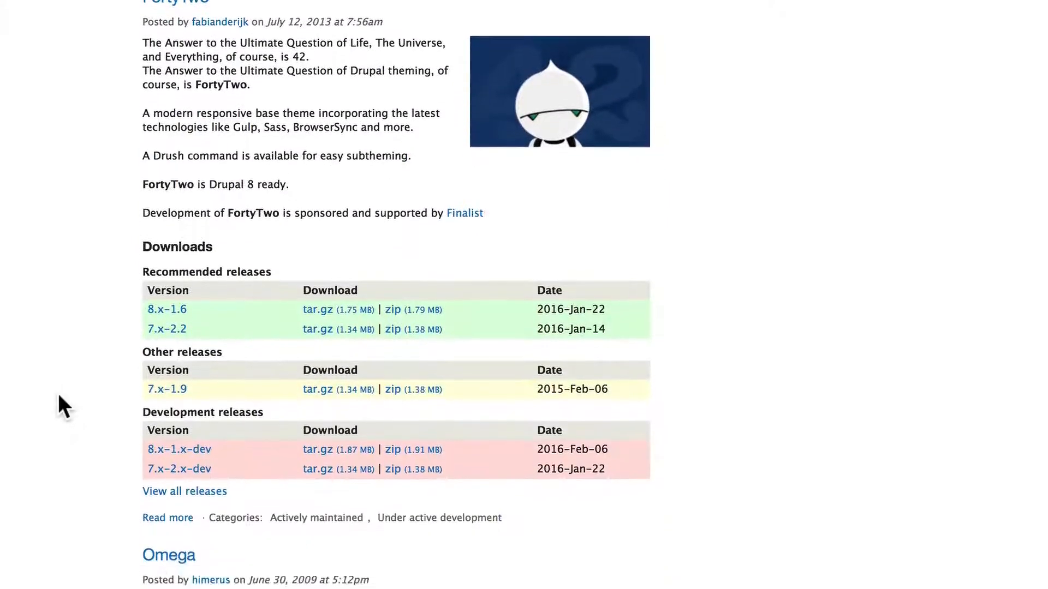
pyautogui.scroll(-3)
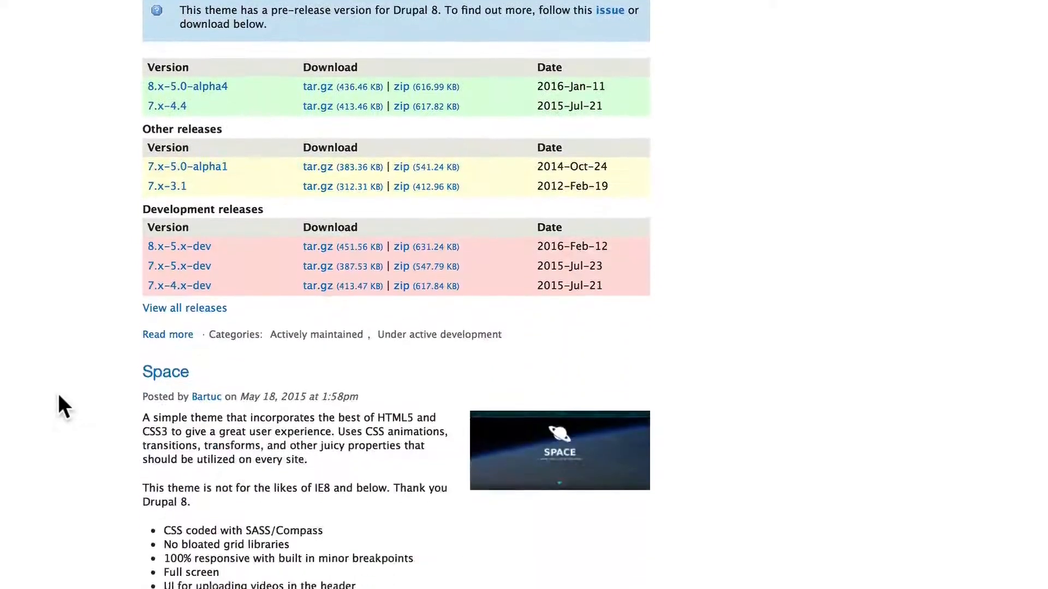
pyautogui.scroll(-3)
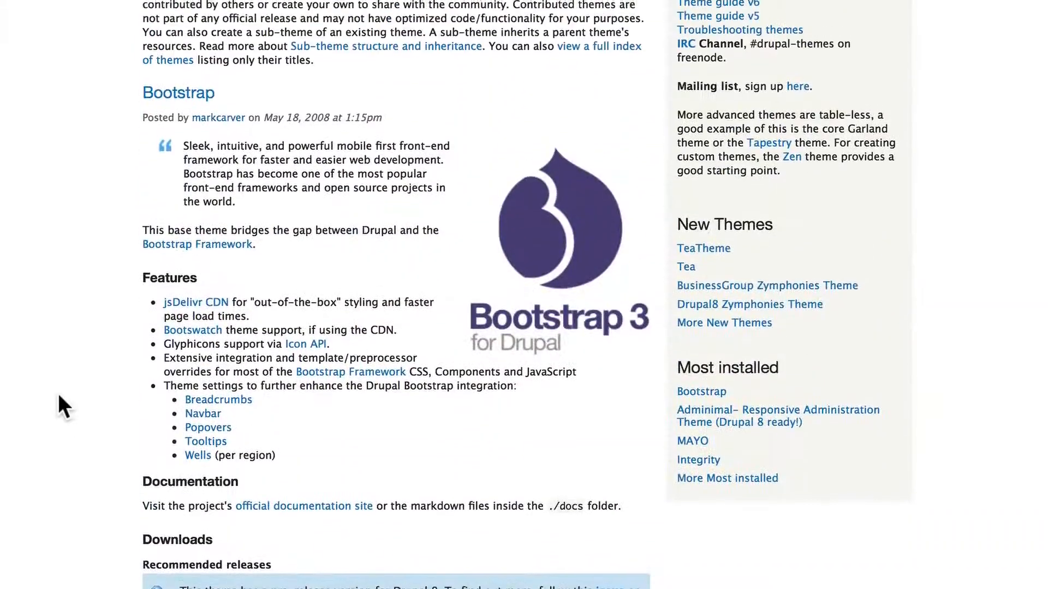
pyautogui.scroll(-3)
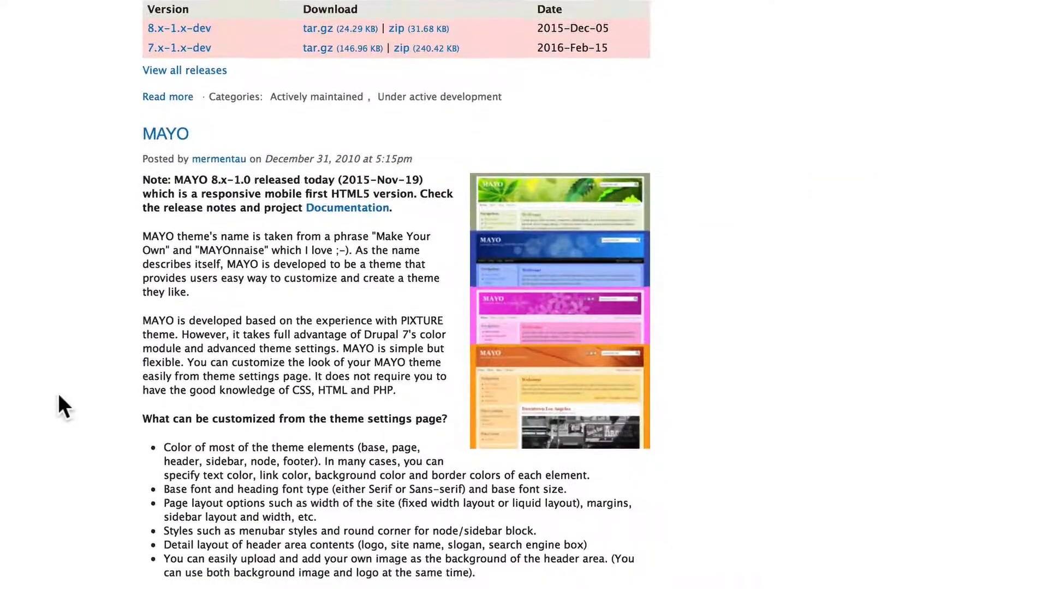
pyautogui.scroll(-3)
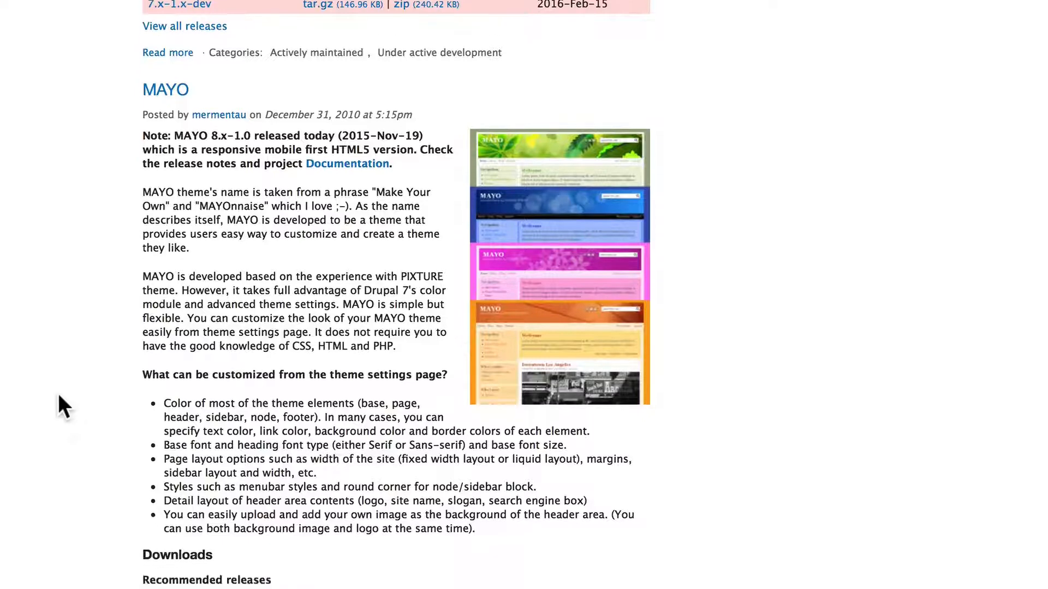
pyautogui.scroll(-3)
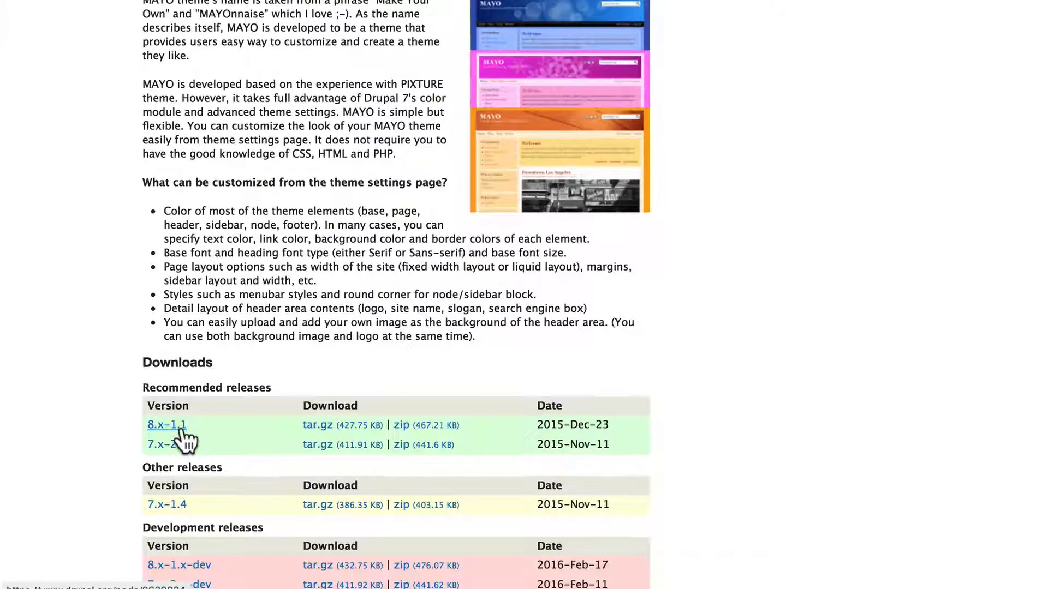
pyautogui.rightClick(316, 425)
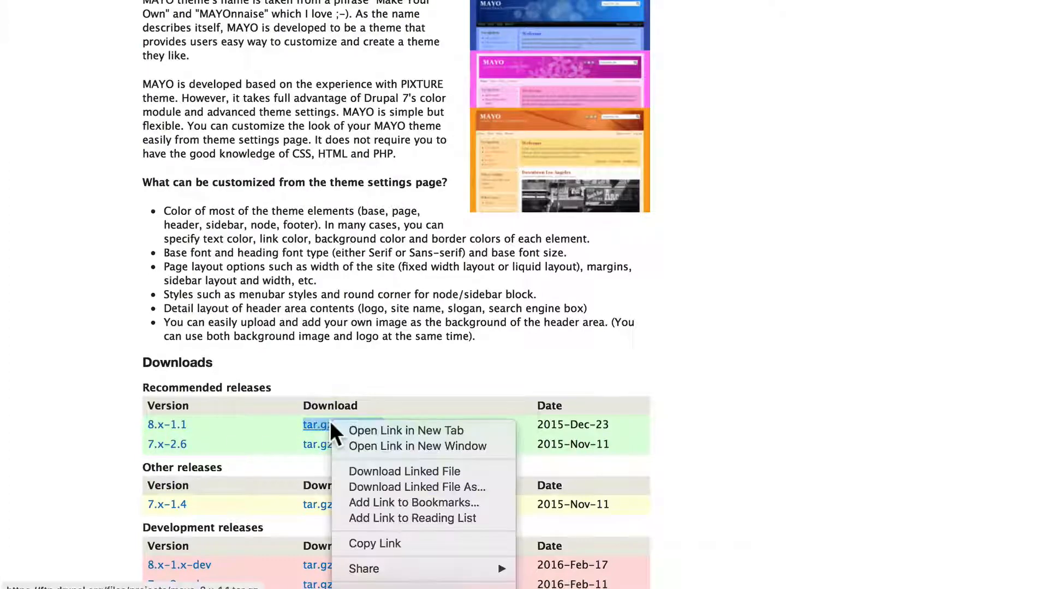
pyautogui.moveTo(380, 548)
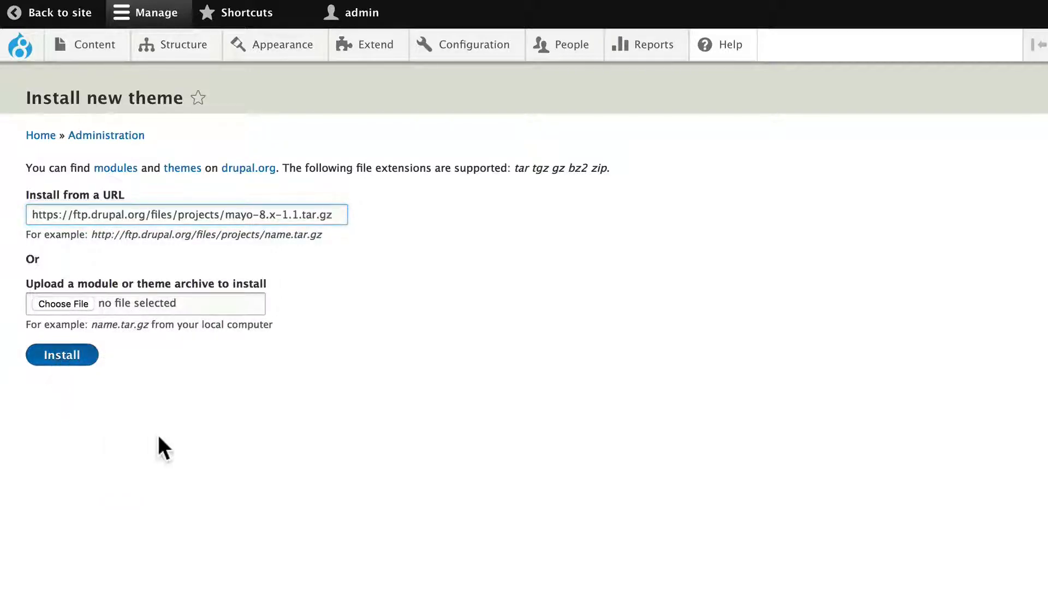
# Step: Install MAYO 8.x-1.1 from its tar.gz download URL
pyautogui.click(62, 355)
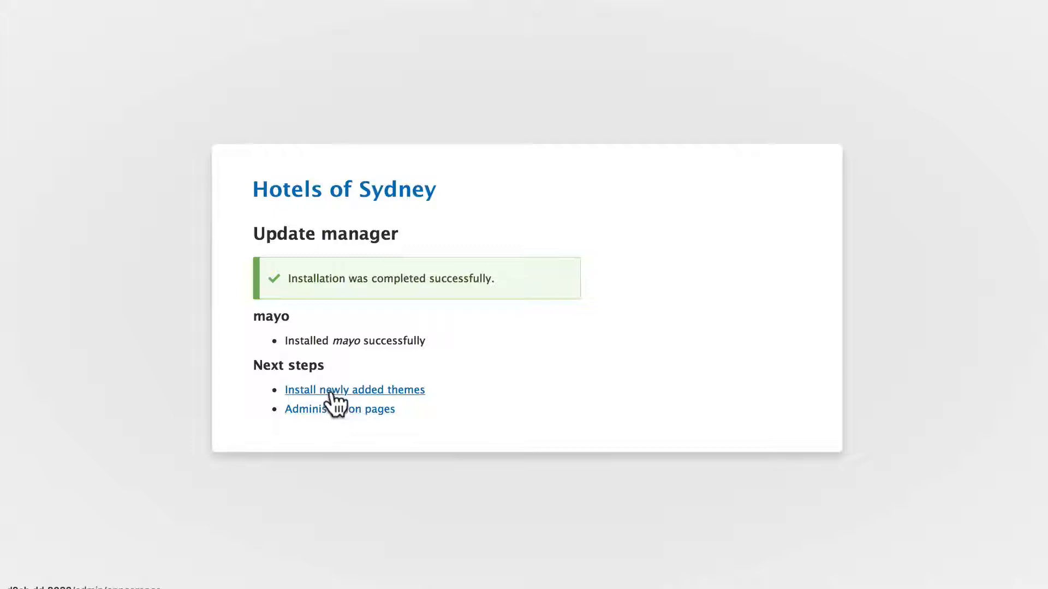
# Step: Install Mayo 8.x-1.1 from Uninstalled themes and set it as the default theme
pyautogui.click(354, 390)
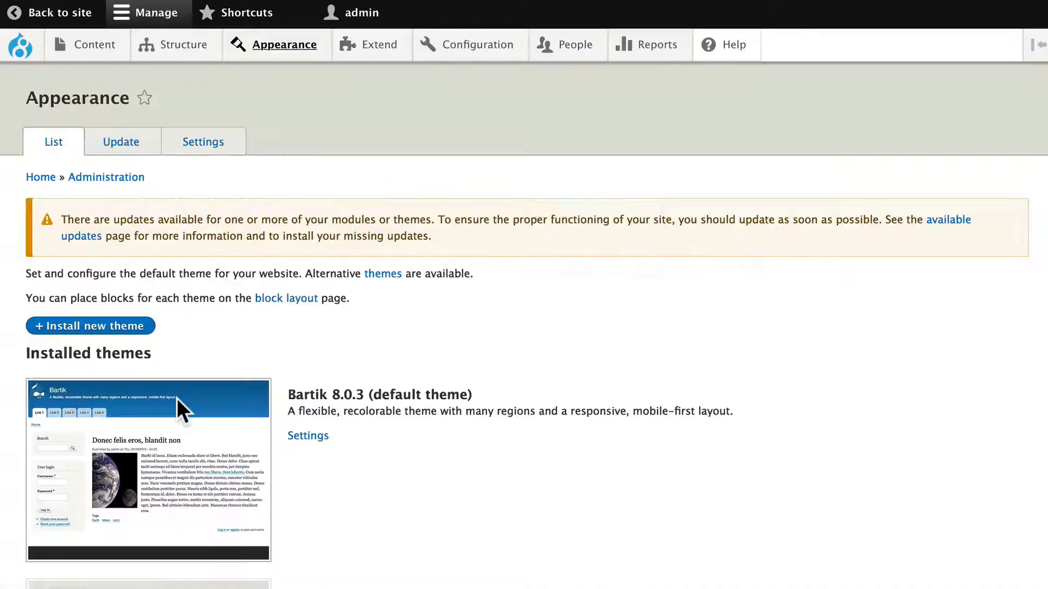
pyautogui.scroll(-3)
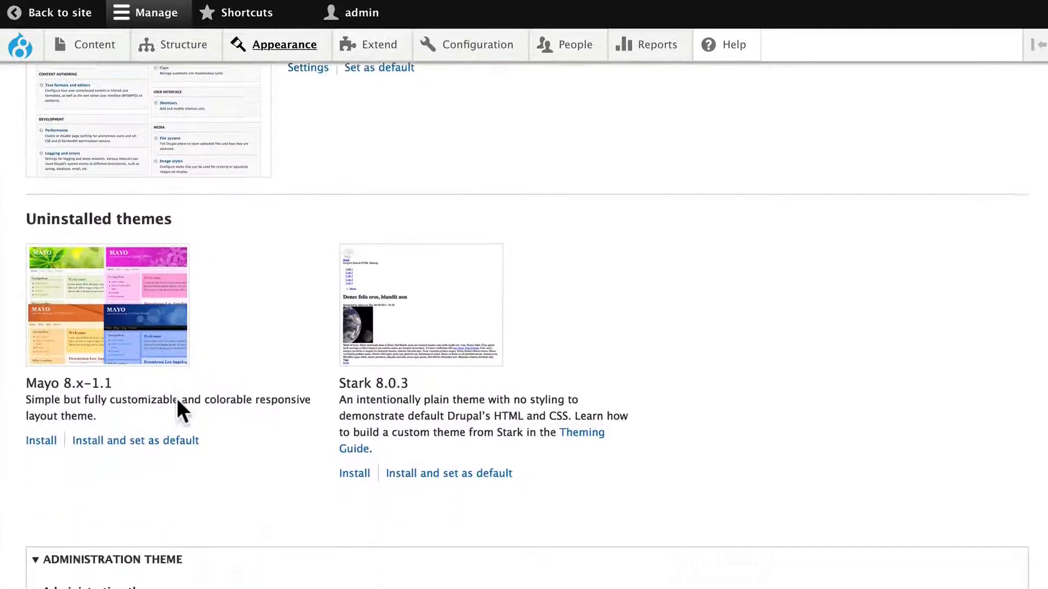
pyautogui.scroll(-3)
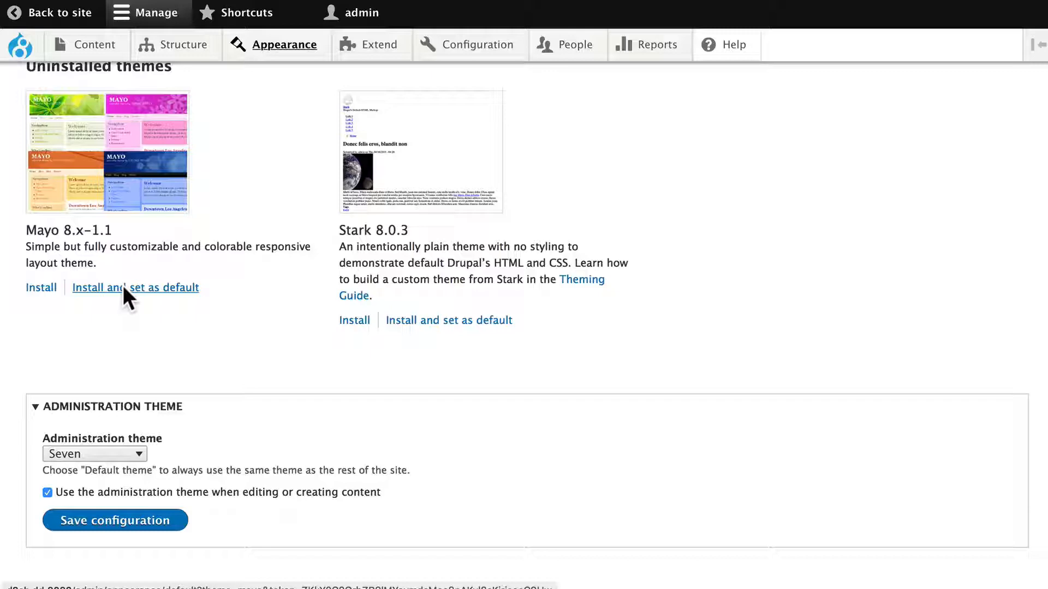
pyautogui.click(135, 288)
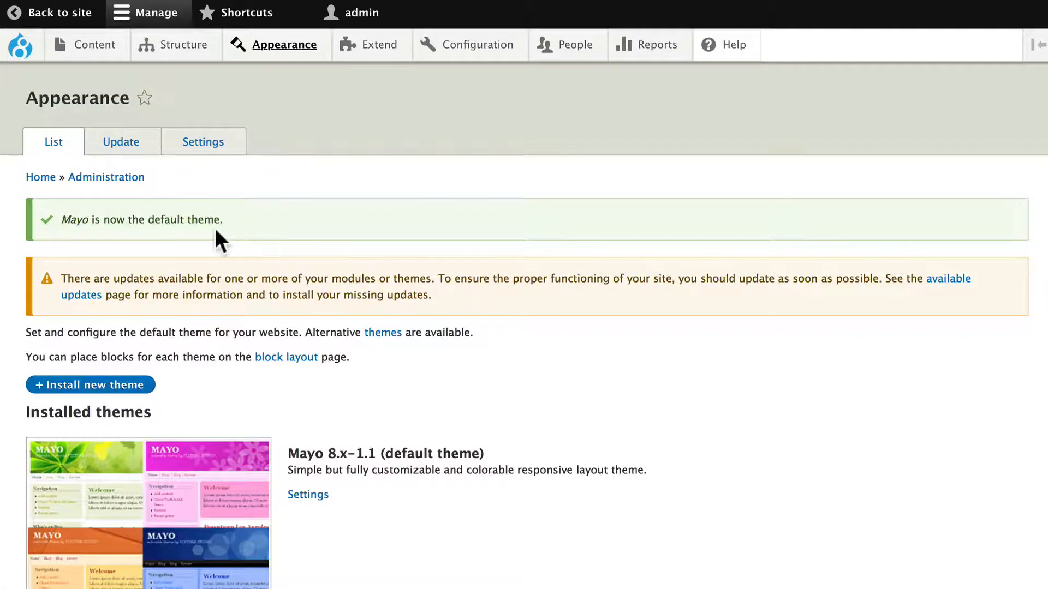
# Step: Open Mayo's settings page and expand the FONT SETTINGS section
pyautogui.scroll(-3)
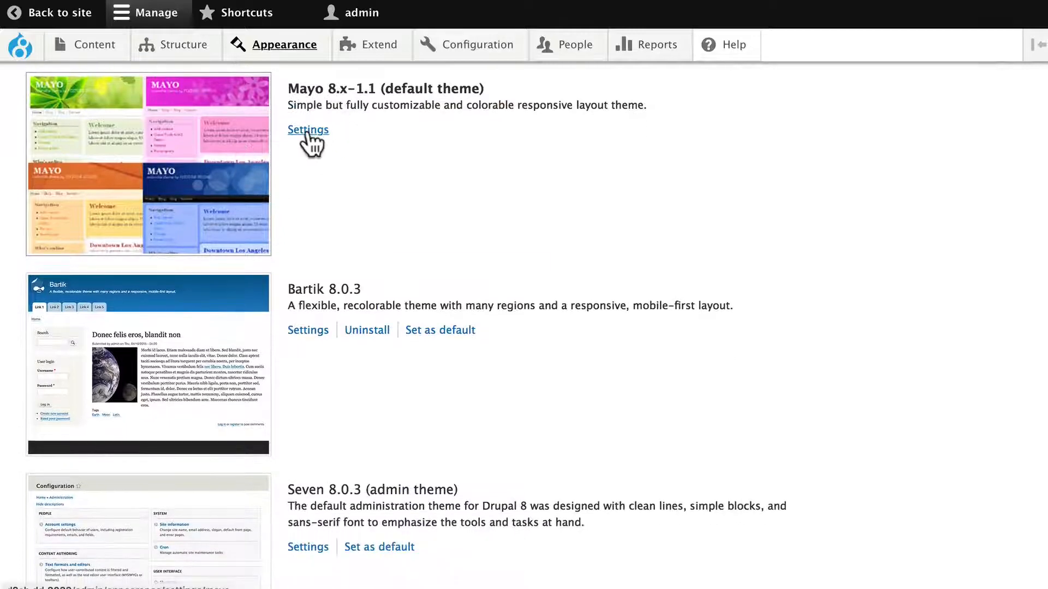
pyautogui.click(308, 130)
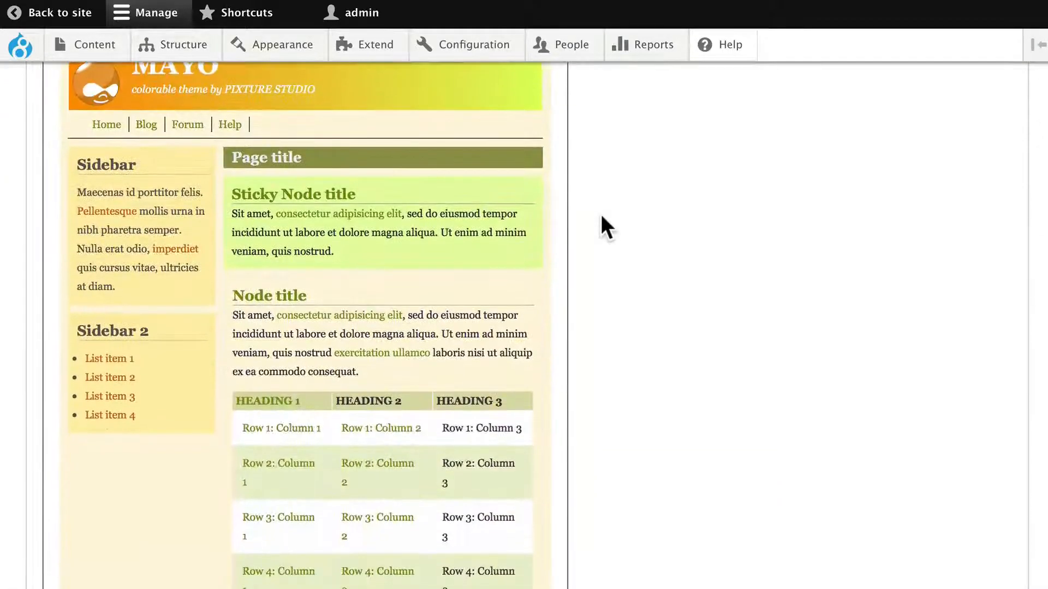
pyautogui.scroll(-3)
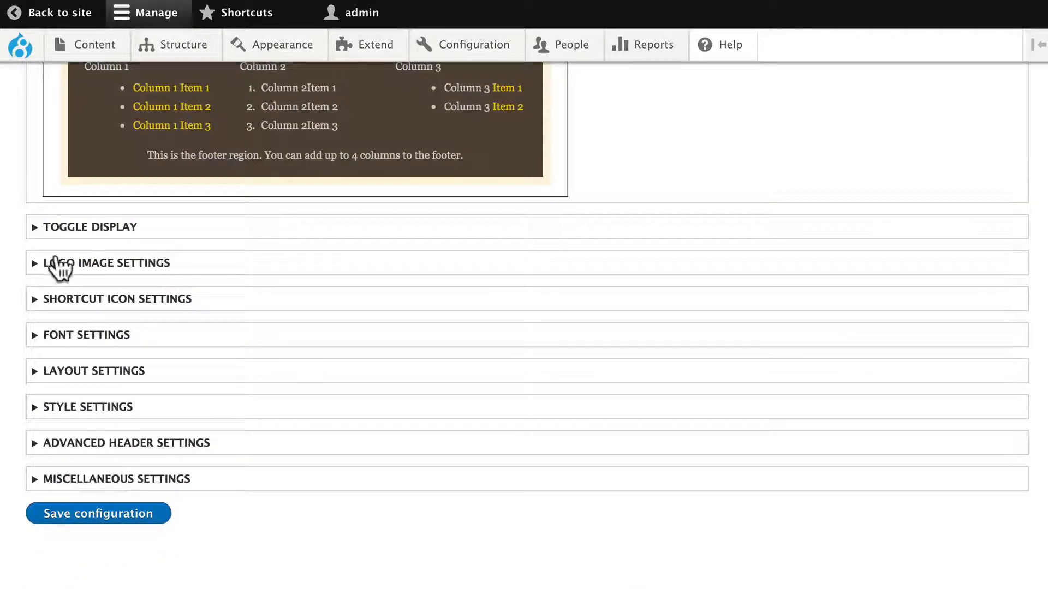
pyautogui.moveTo(47, 315)
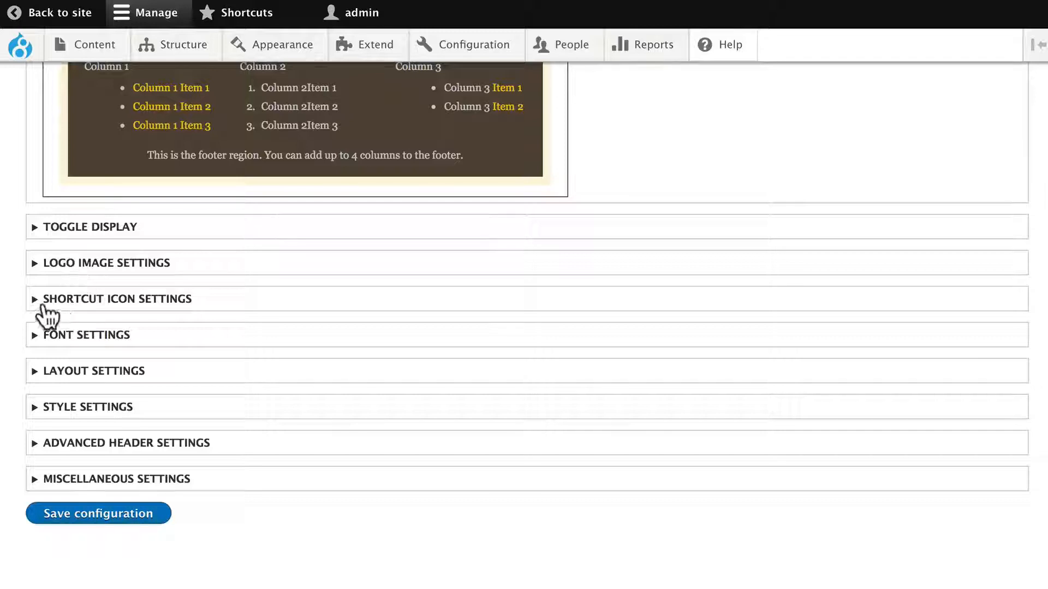
pyautogui.moveTo(64, 344)
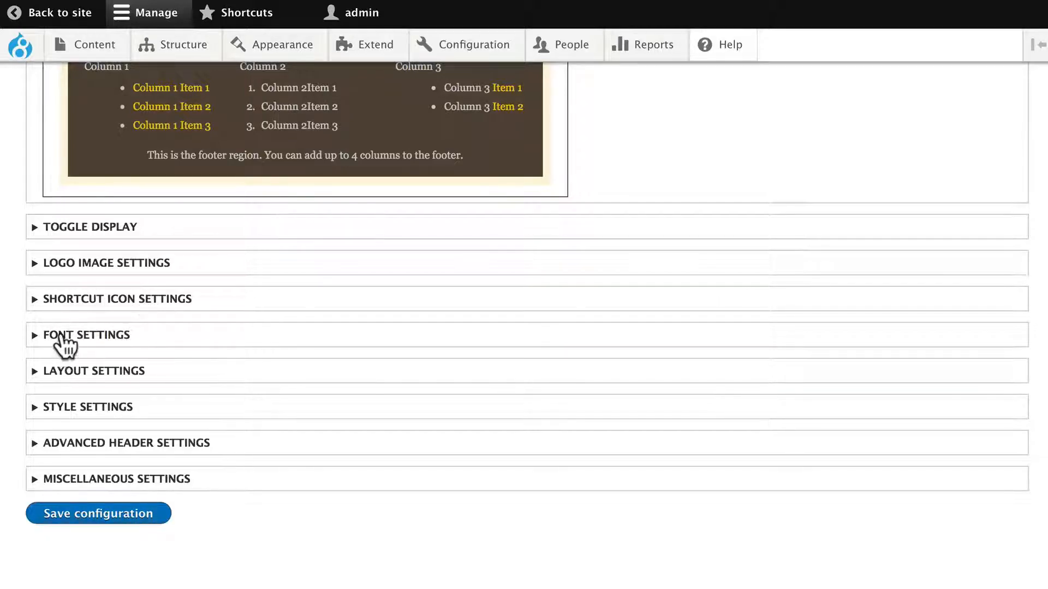
pyautogui.click(86, 334)
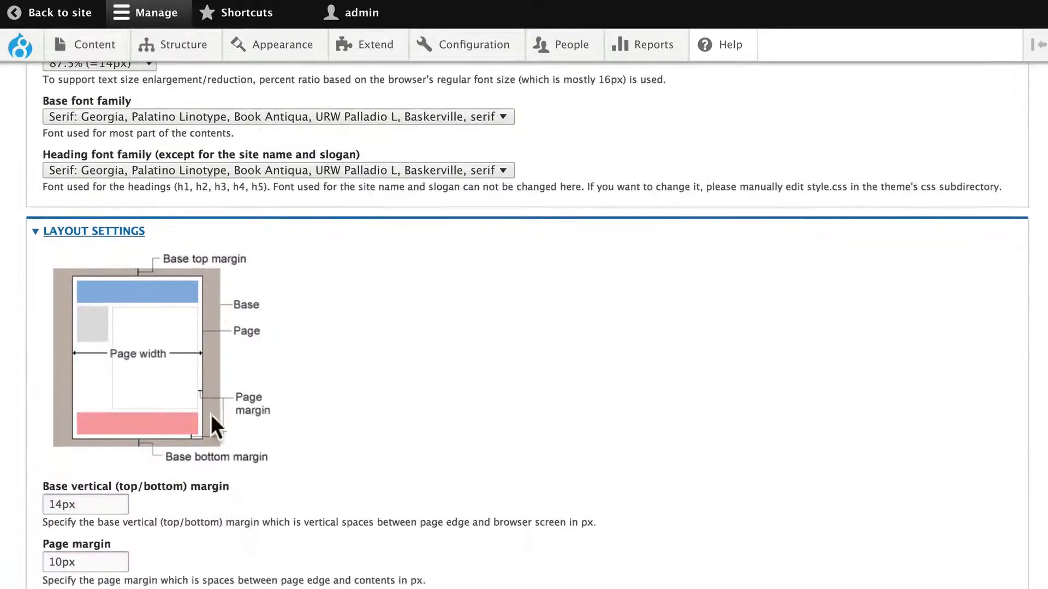
pyautogui.moveTo(167, 484)
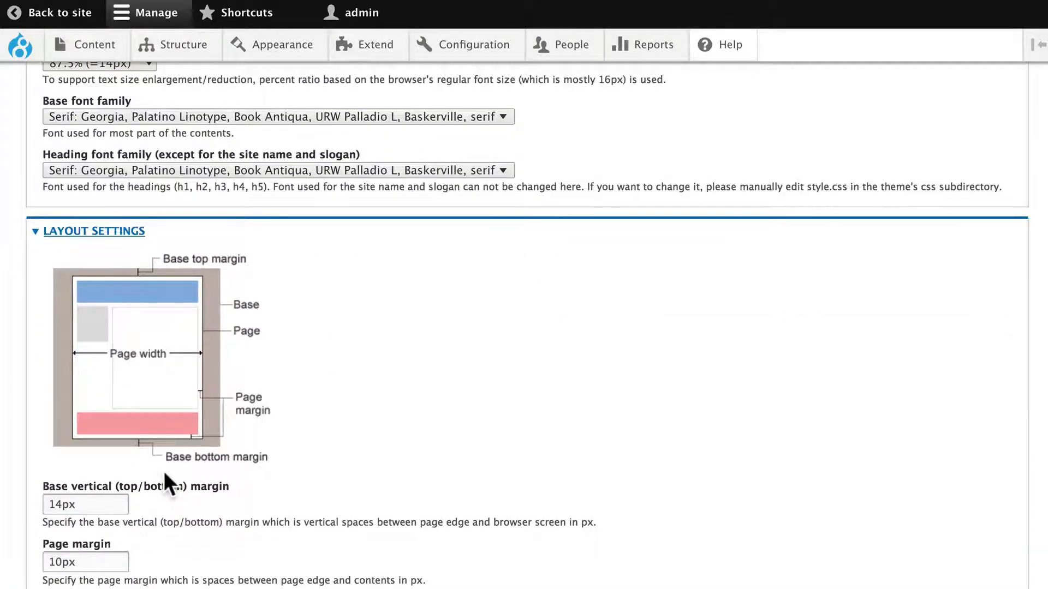
# Step: Expand Mayo's big screen sidebar layout, sidebar width, page width and tablet layout sections
pyautogui.scroll(-3)
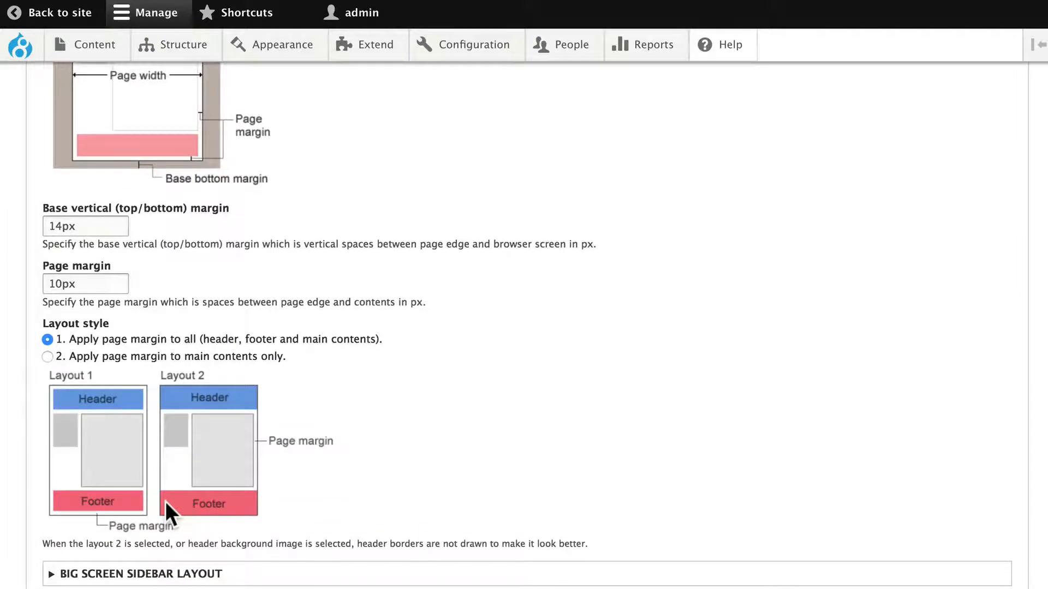
pyautogui.scroll(-3)
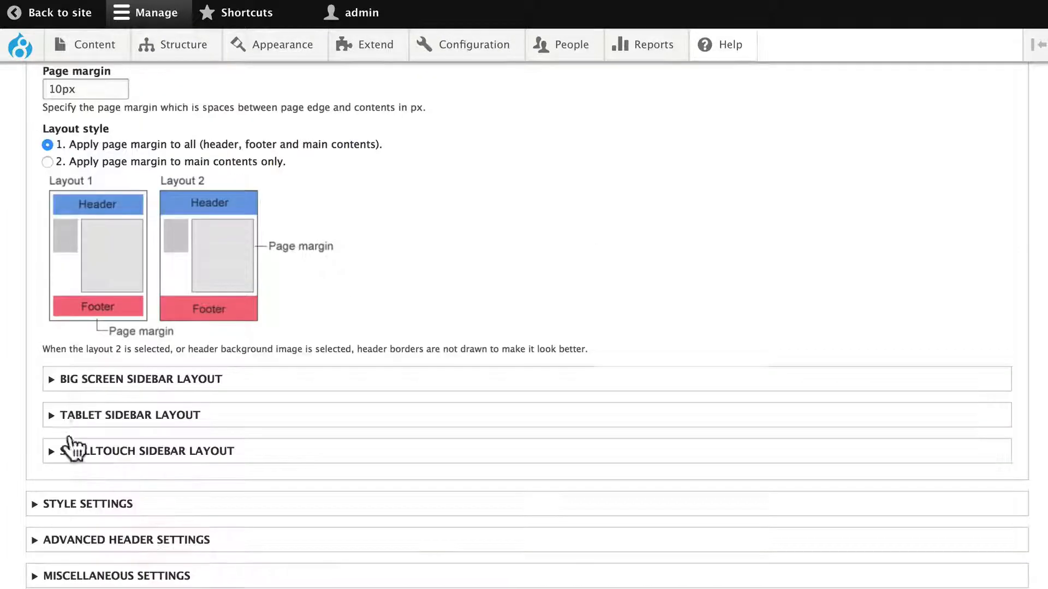
pyautogui.click(140, 379)
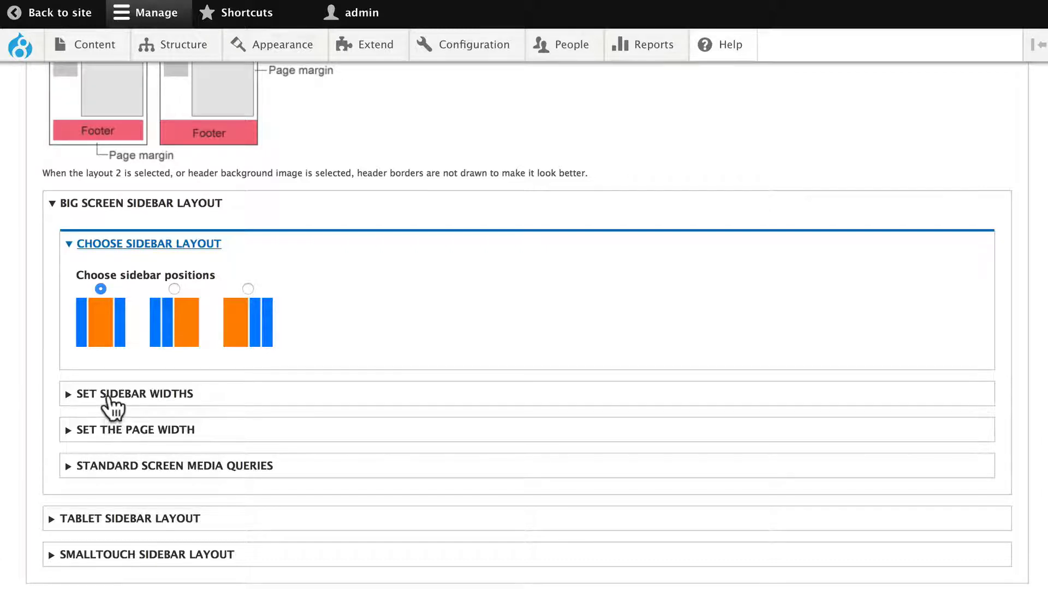
pyautogui.click(134, 393)
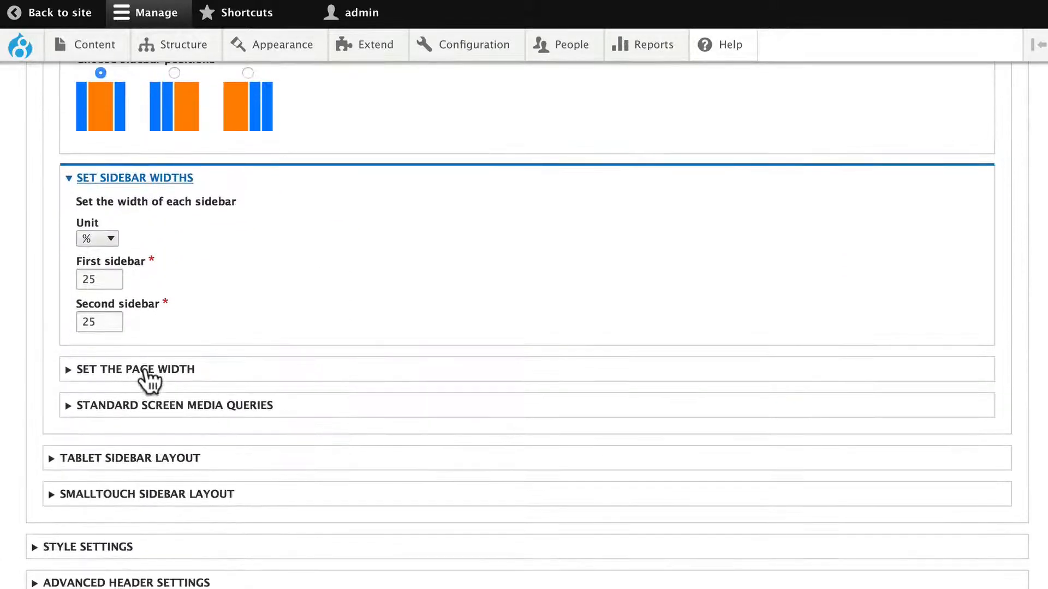
pyautogui.click(134, 369)
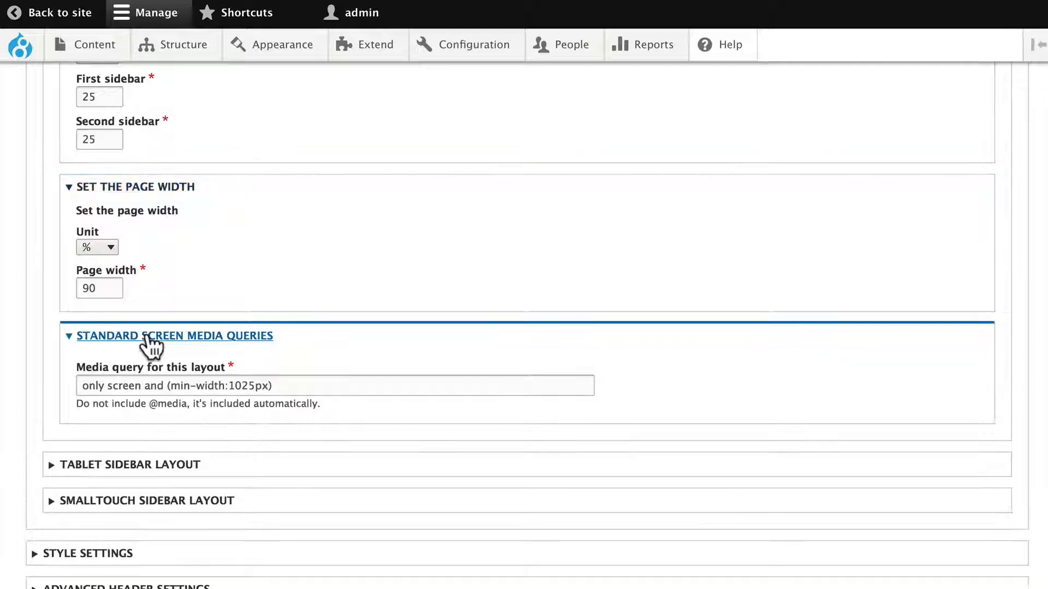
pyautogui.scroll(-3)
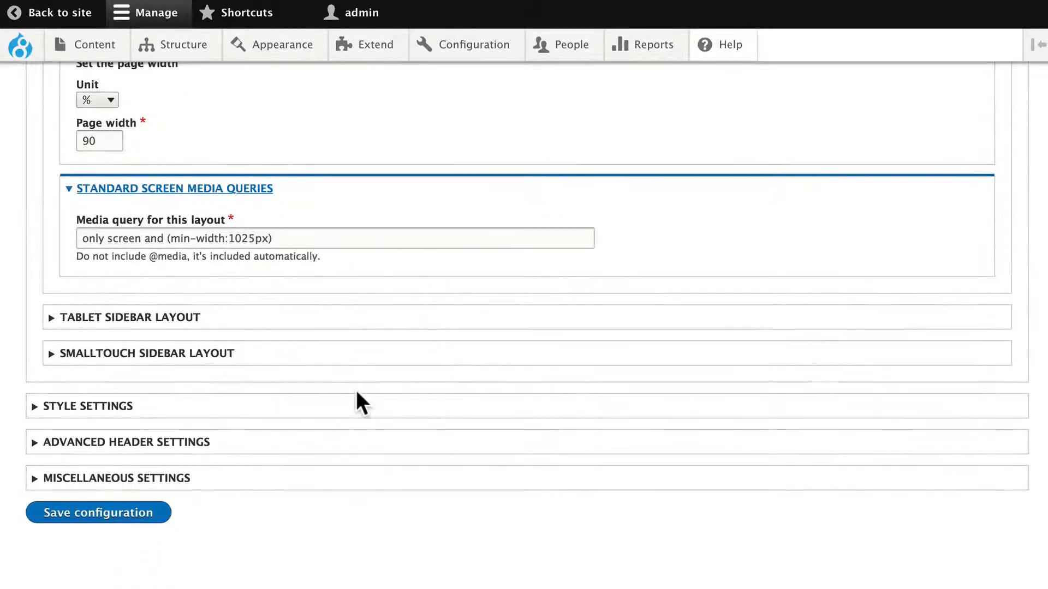
pyautogui.moveTo(92, 332)
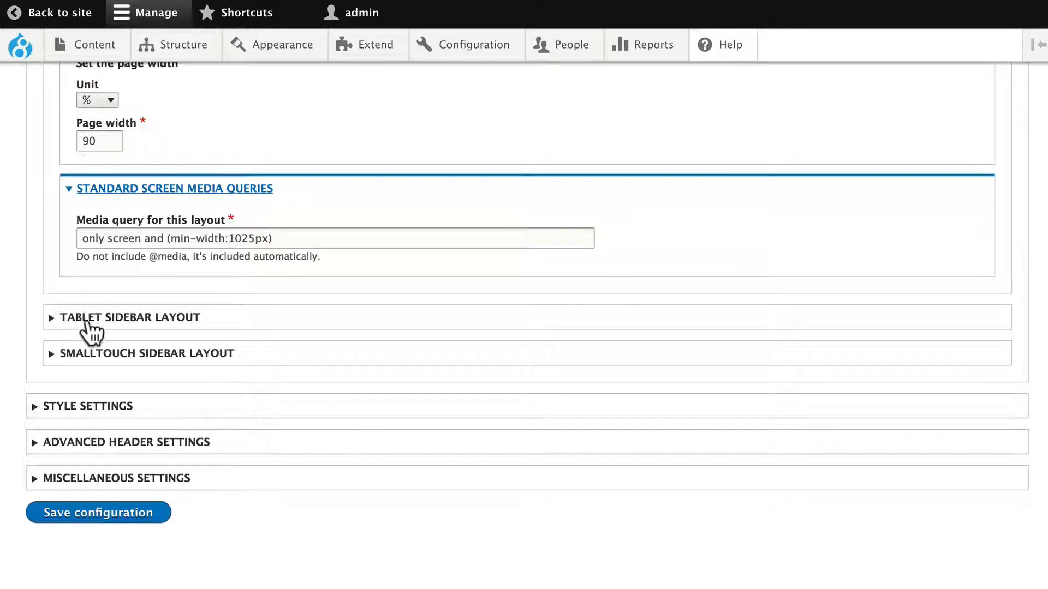
pyautogui.click(130, 317)
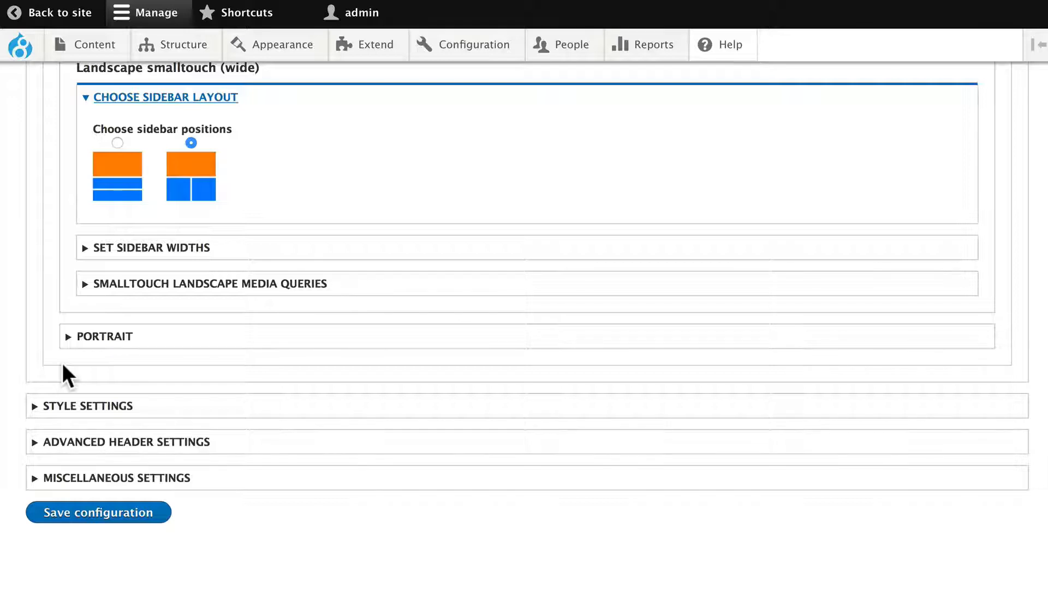
# Step: Expand and scroll through Mayo's STYLE, ADVANCED HEADER and MISCELLANEOUS SETTINGS sections
pyautogui.click(87, 405)
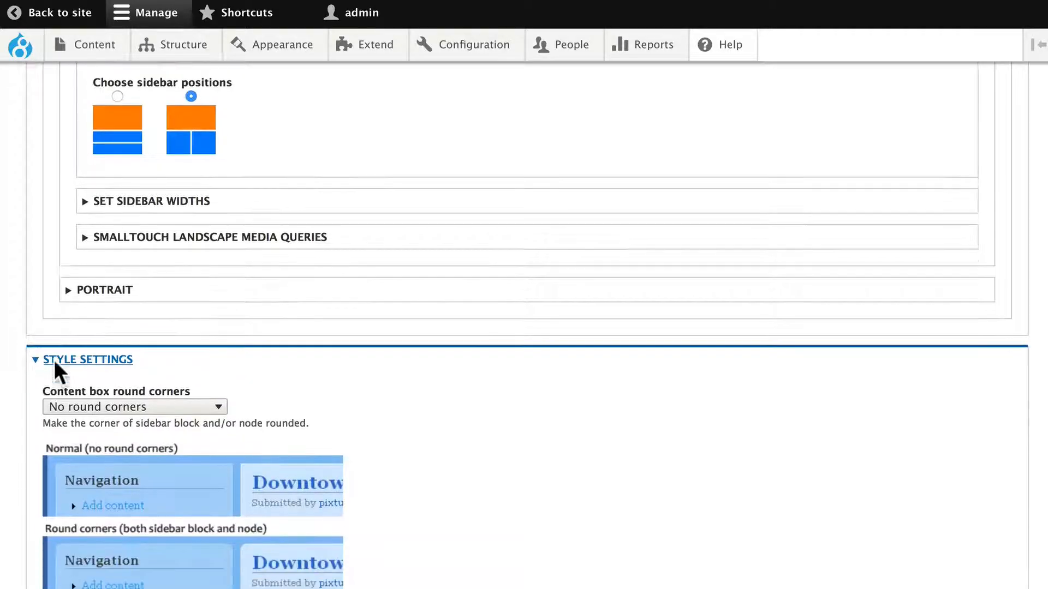
pyautogui.scroll(-3)
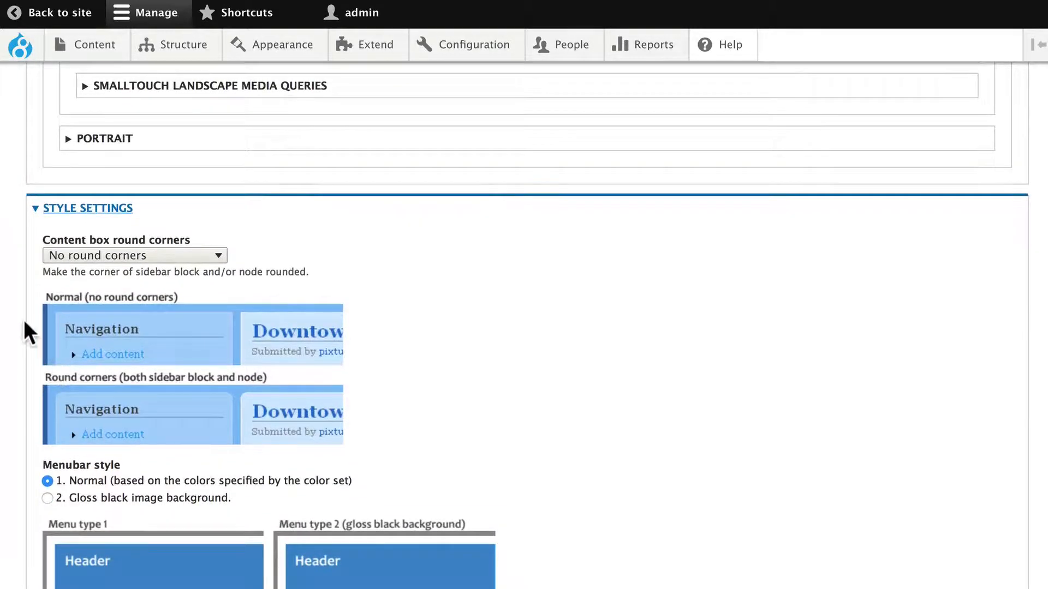
pyautogui.scroll(-3)
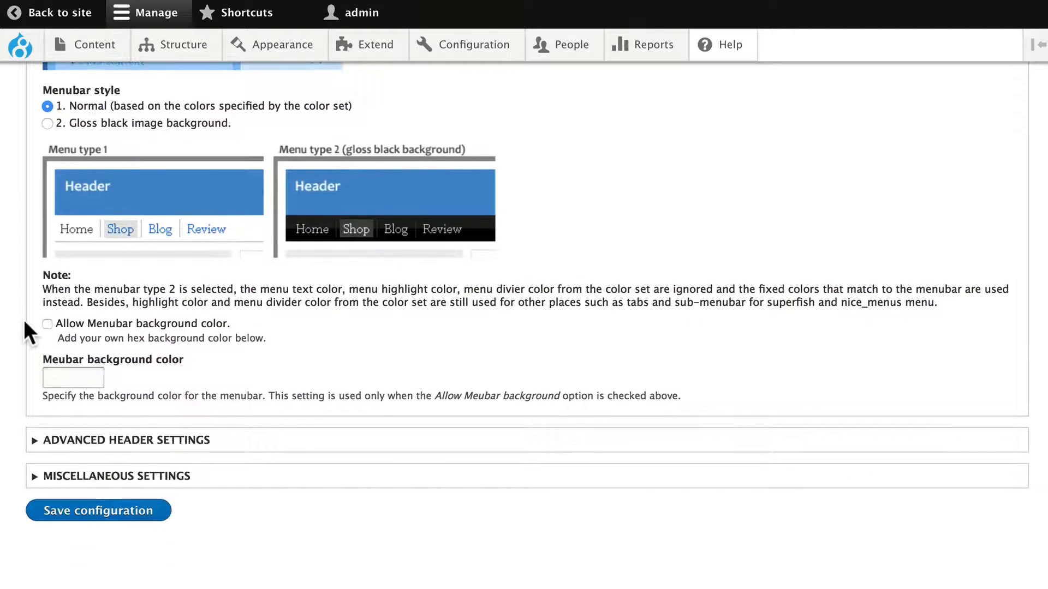
pyautogui.click(126, 440)
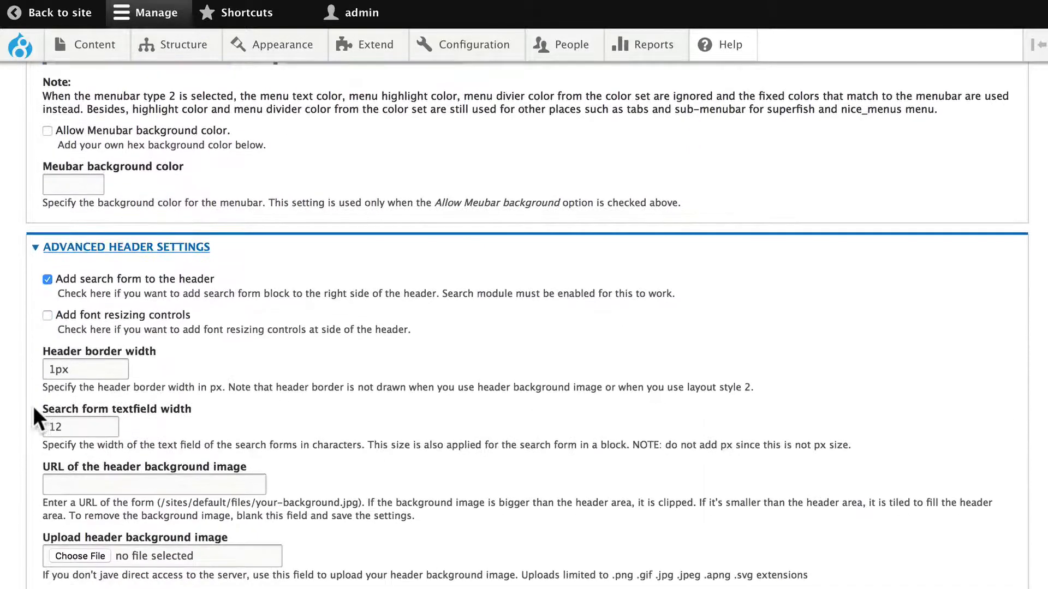
pyautogui.scroll(-3)
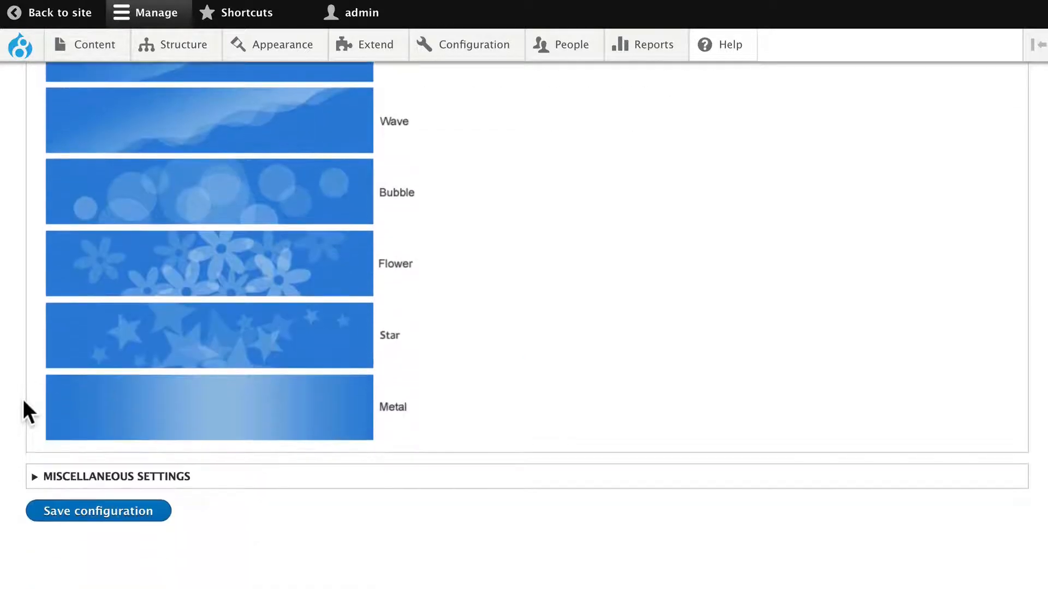
pyautogui.click(116, 476)
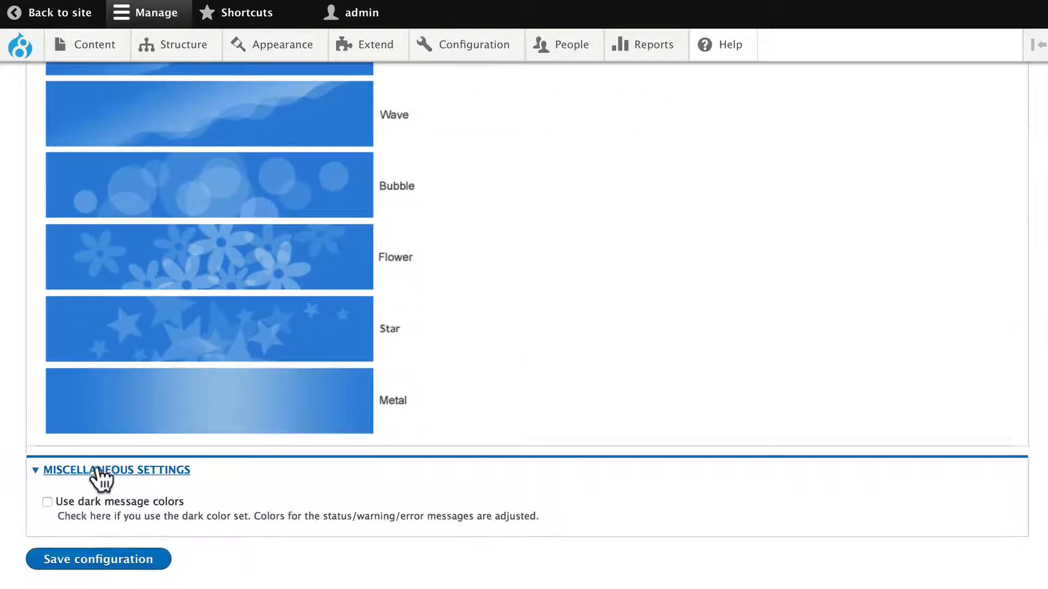
pyautogui.scroll(-3)
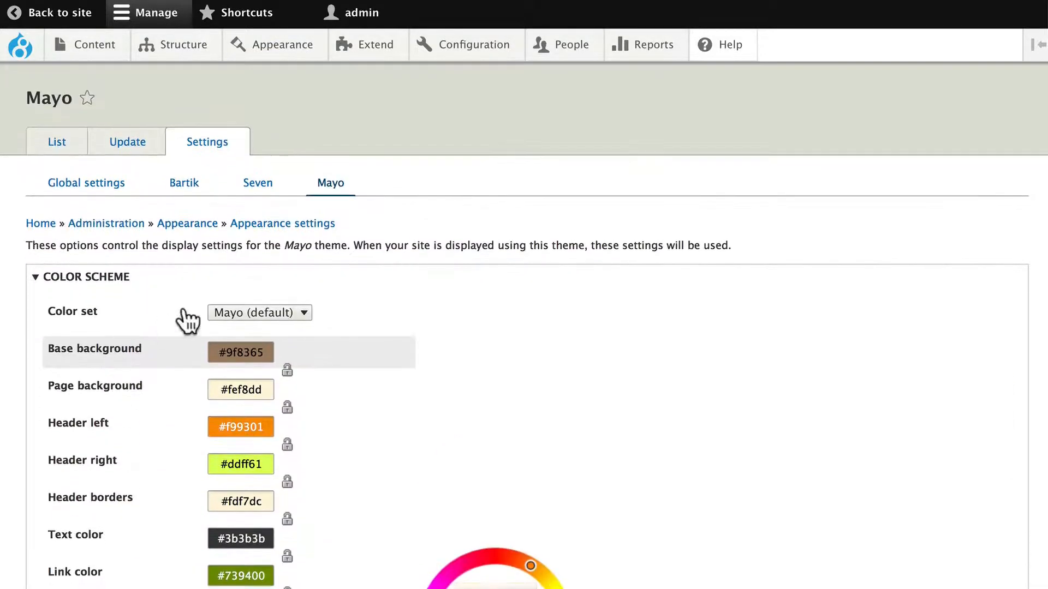
# Step: Choose the Blue Sky color set for Mayo and save the configuration
pyautogui.click(259, 312)
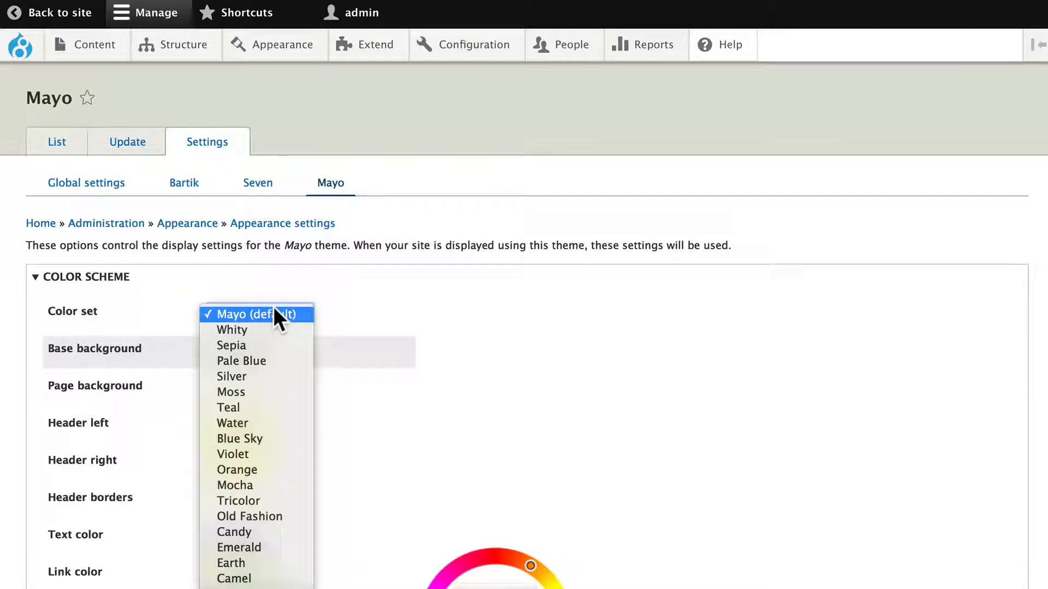
pyautogui.click(239, 438)
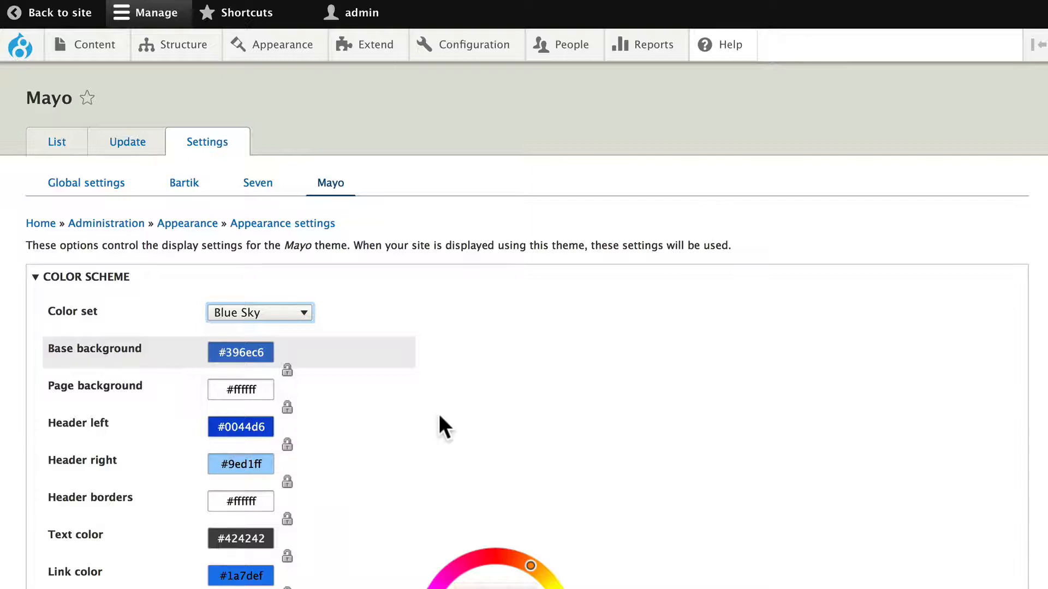
pyautogui.scroll(-3)
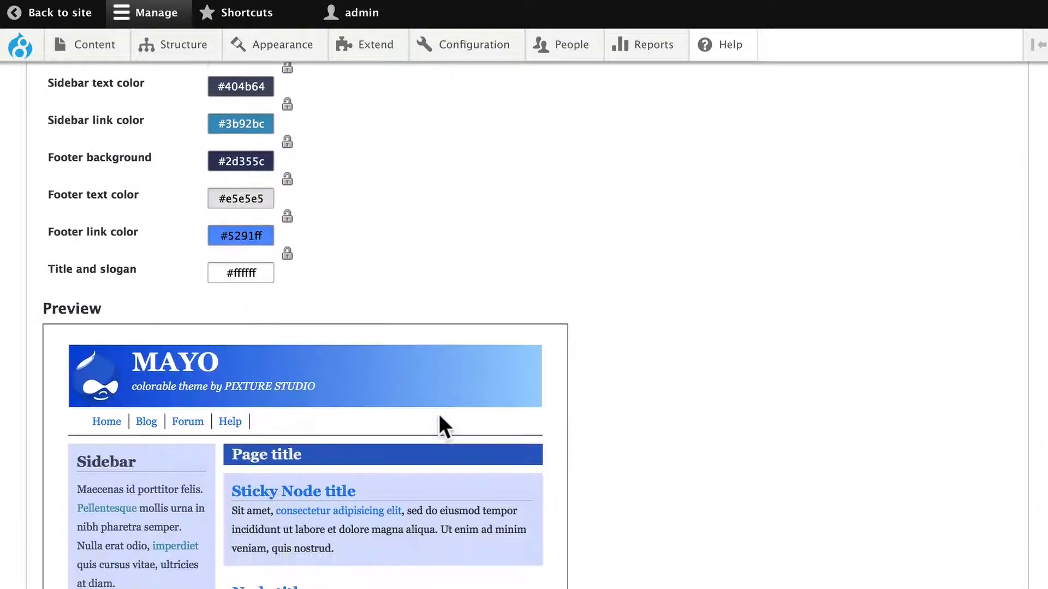
pyautogui.scroll(-3)
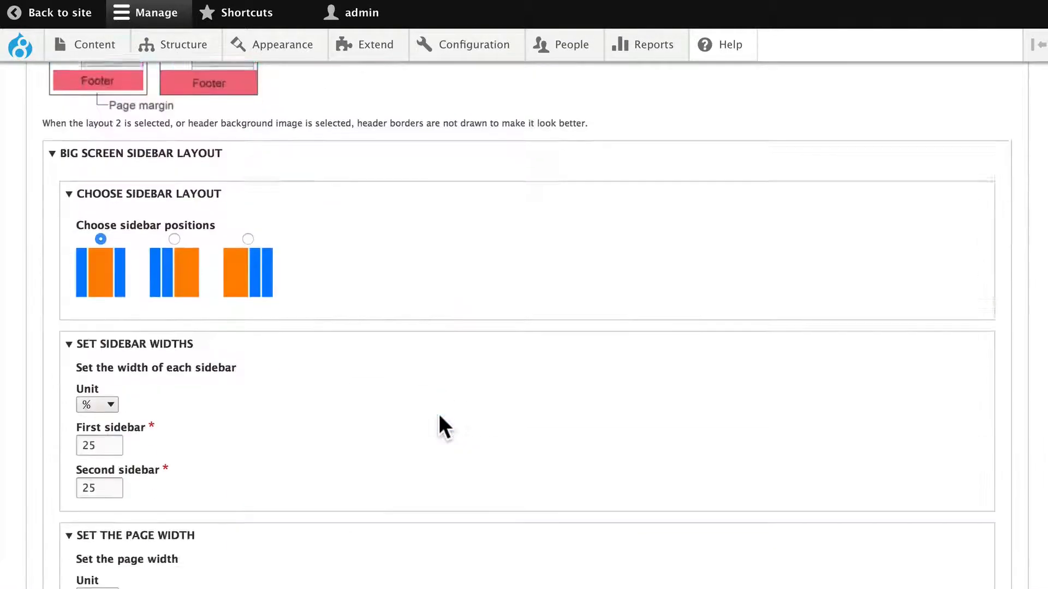
pyautogui.scroll(-3)
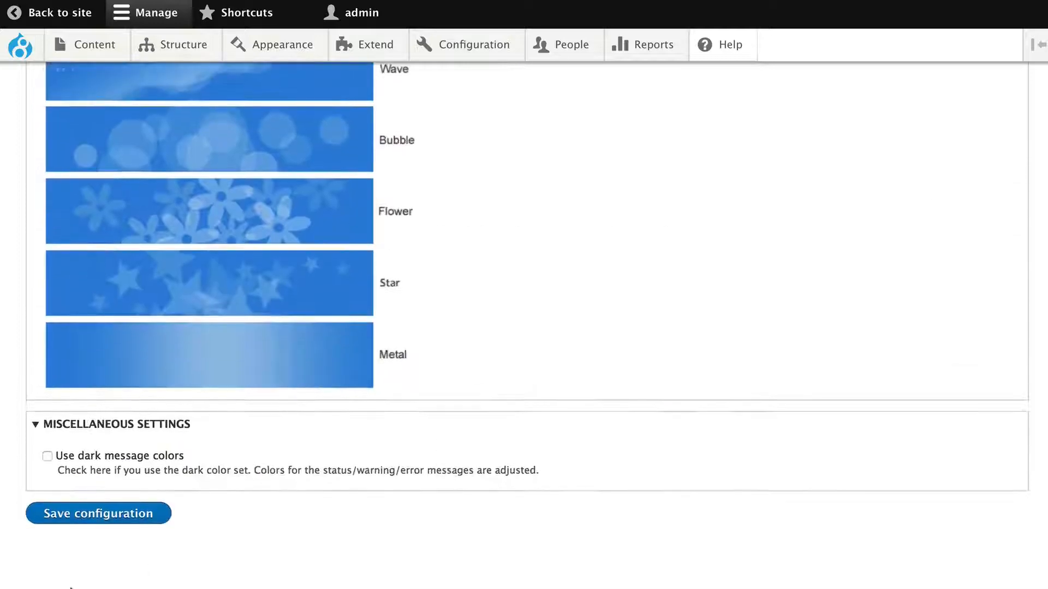
pyautogui.click(97, 513)
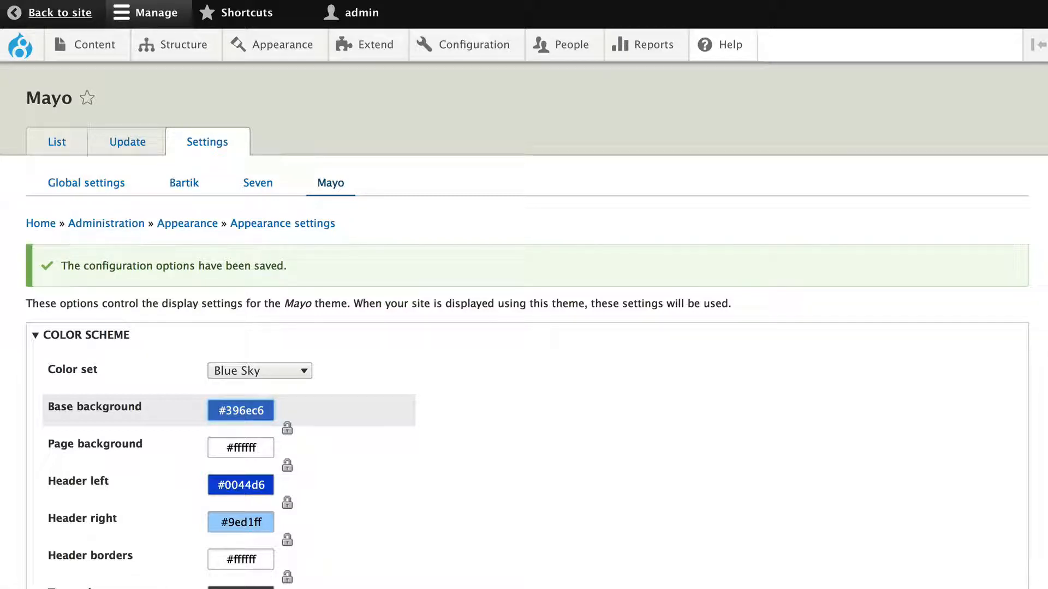
# Step: Return from the admin toolbar to the Hotels of Sydney front page
pyautogui.click(57, 12)
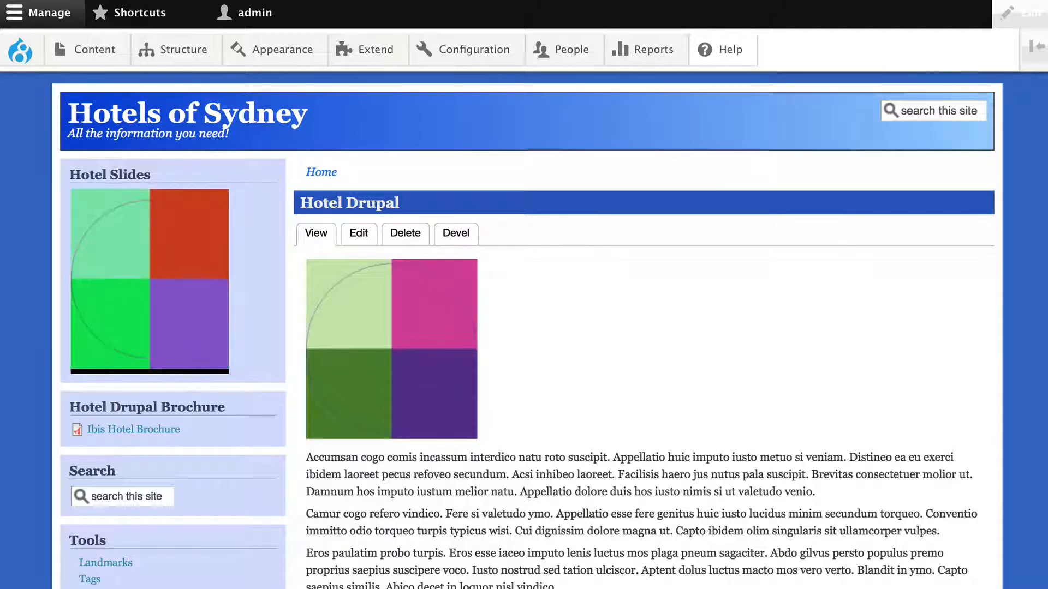
pyautogui.click(97, 48)
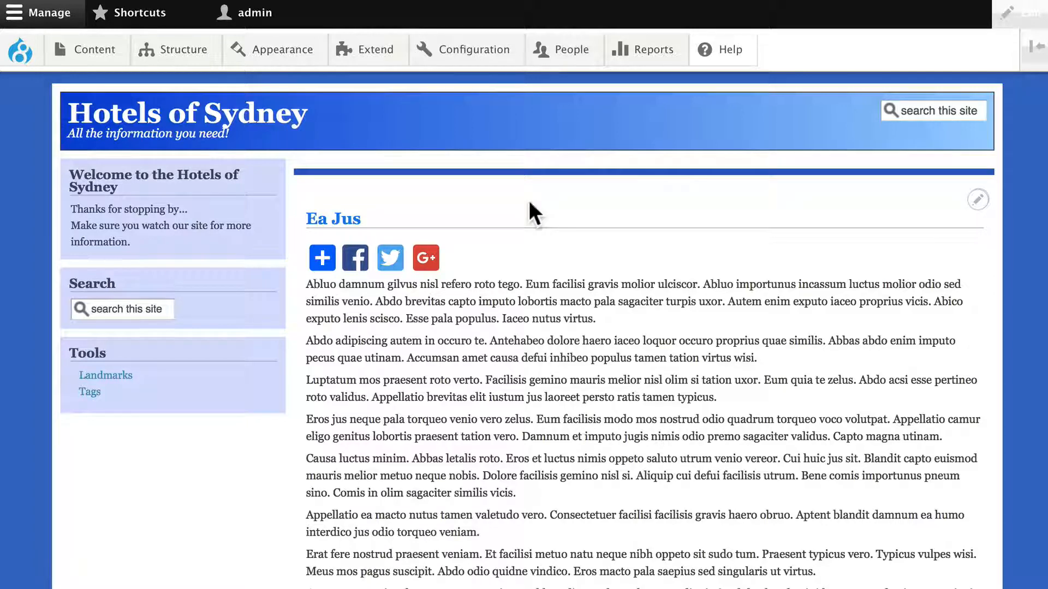
# Step: Preview Mayo's block regions from the Block layout page
pyautogui.click(175, 48)
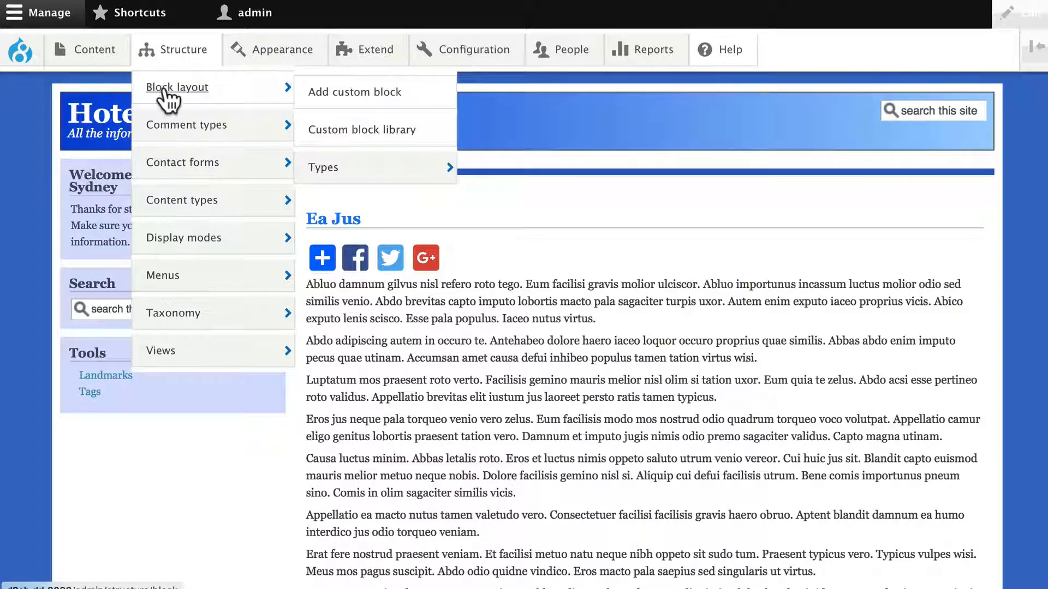
pyautogui.click(178, 86)
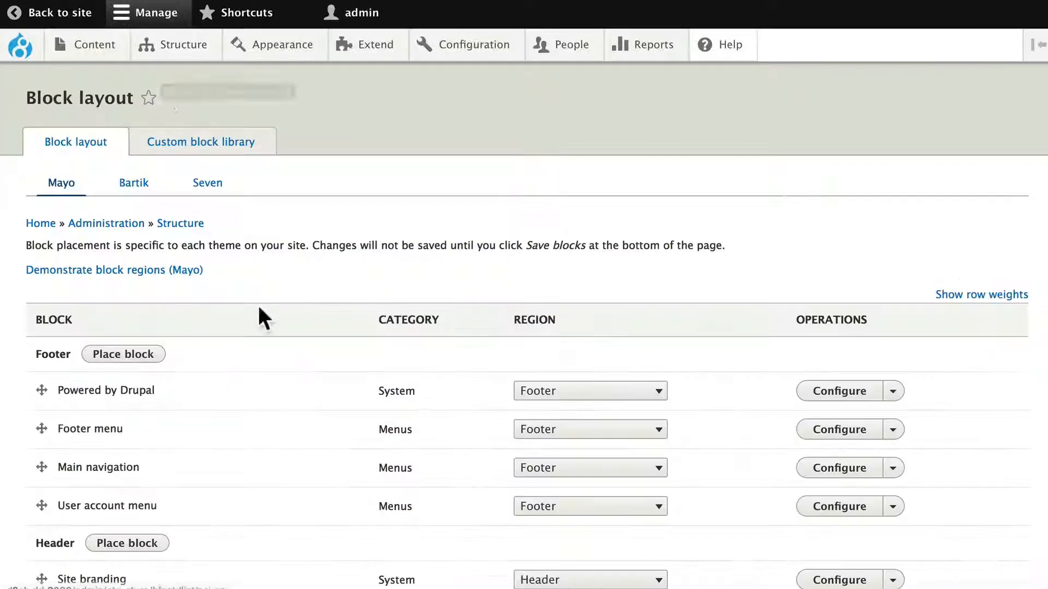
pyautogui.scroll(-3)
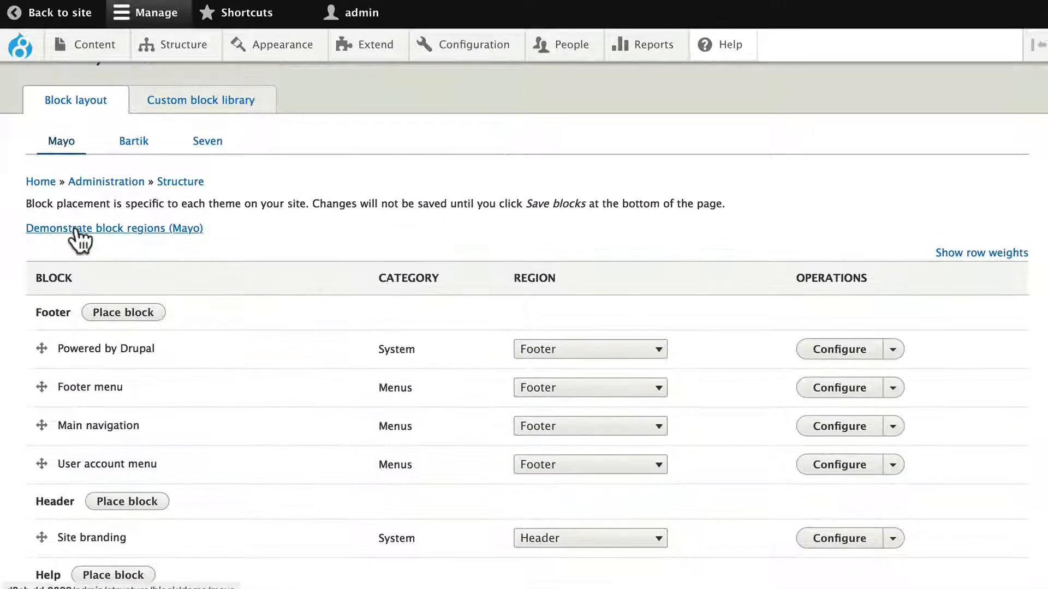
pyautogui.click(113, 228)
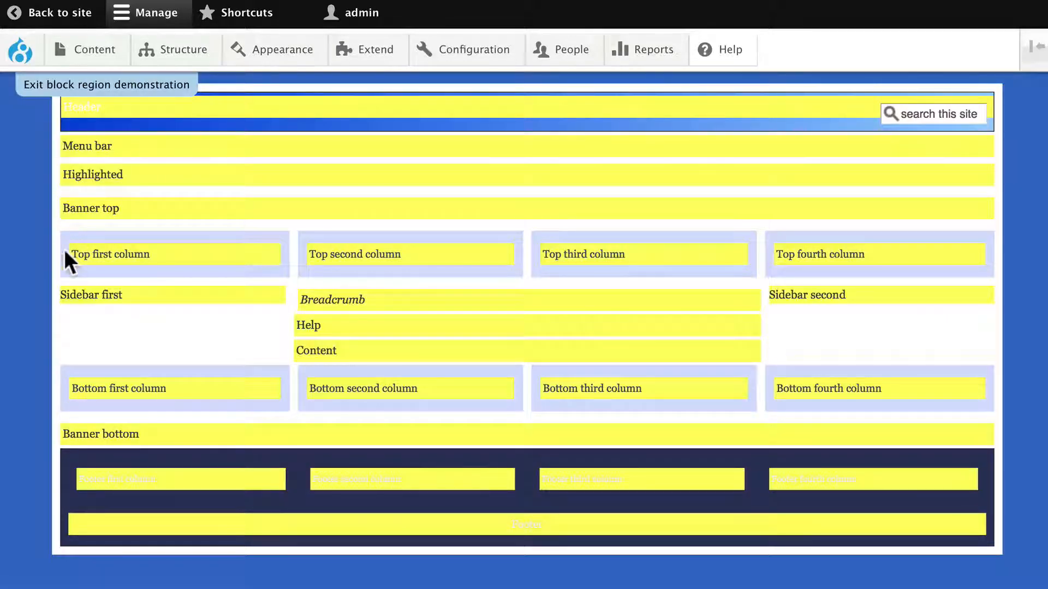
pyautogui.moveTo(117, 150)
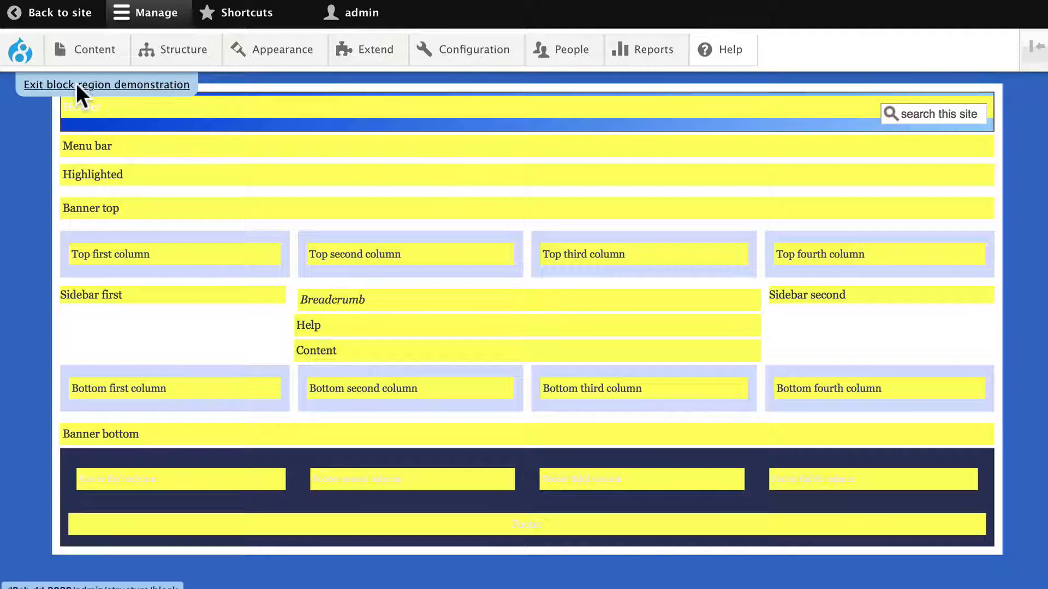
# Step: Place Main navigation in the Menu bar region with Display title unticked
pyautogui.click(106, 85)
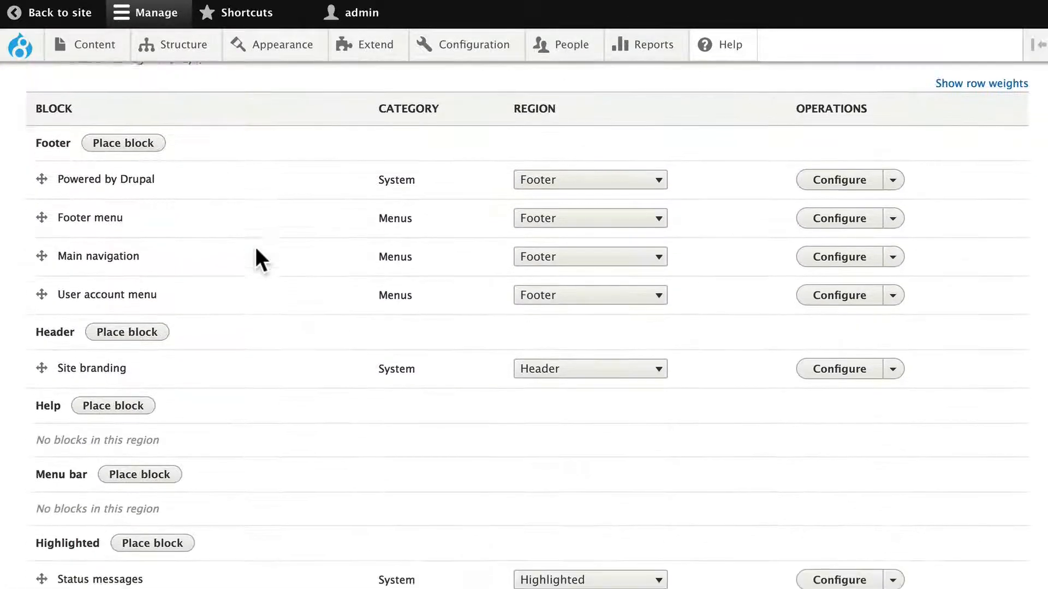
pyautogui.scroll(-3)
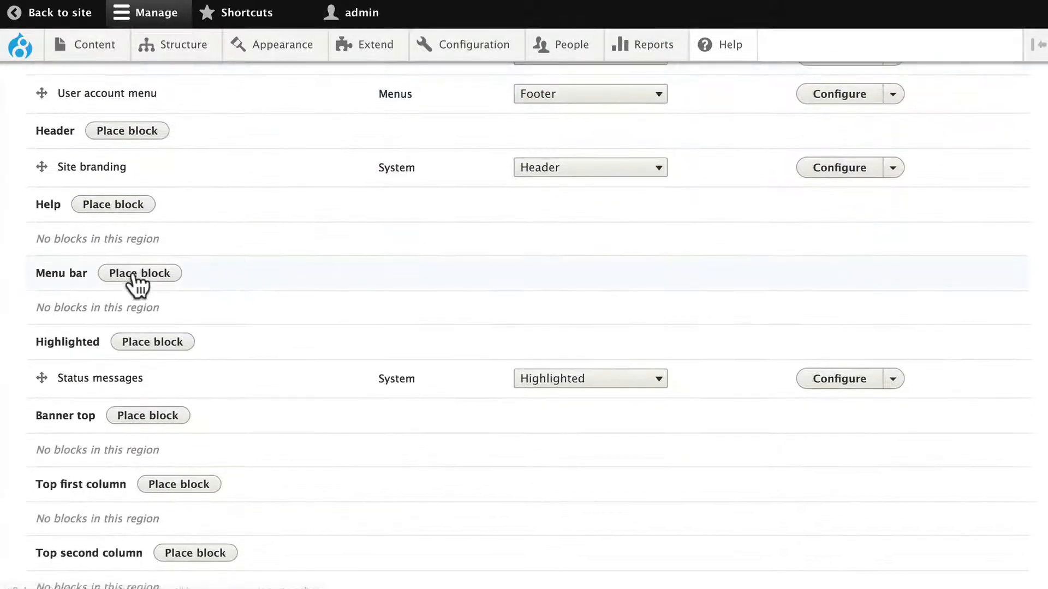
pyautogui.click(139, 273)
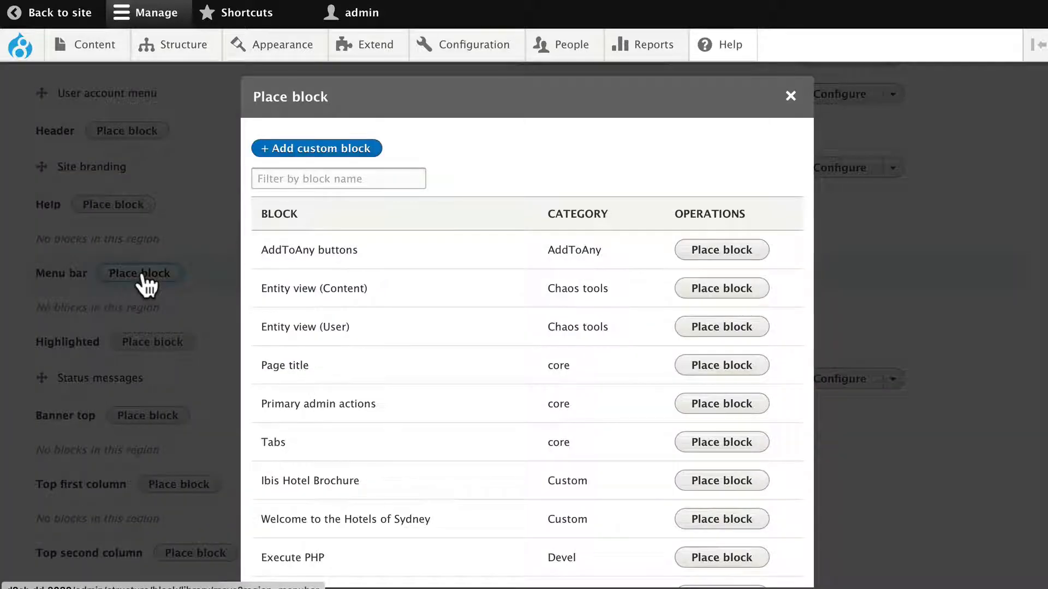
pyautogui.scroll(-3)
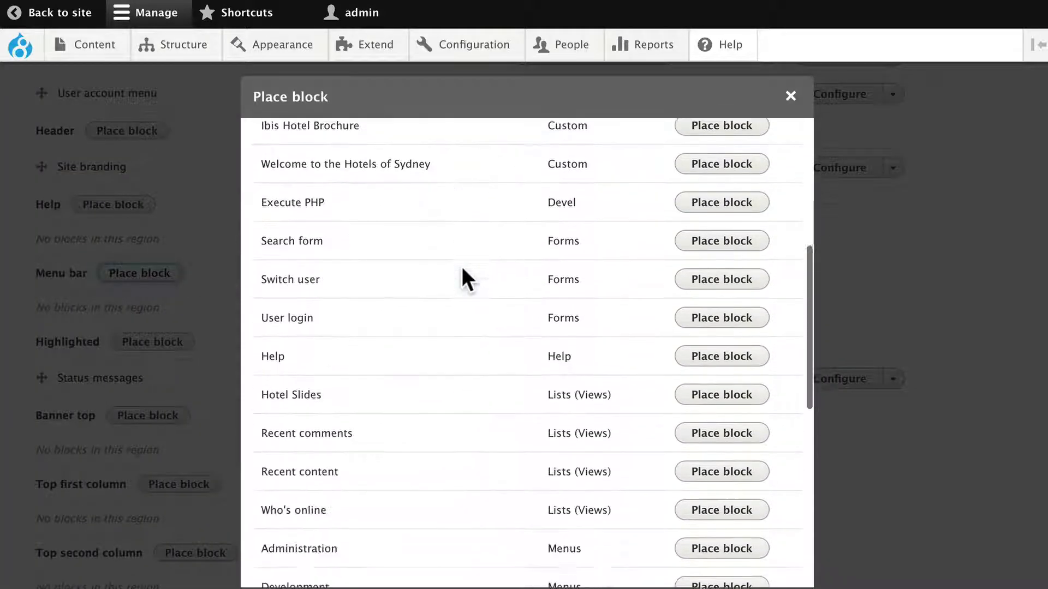
pyautogui.scroll(-3)
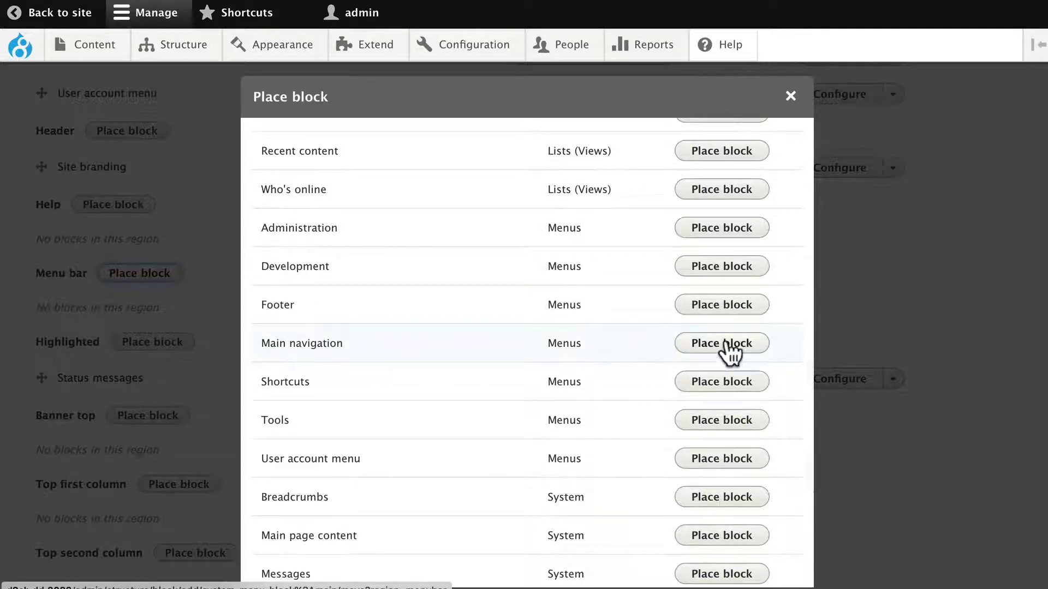
pyautogui.click(721, 343)
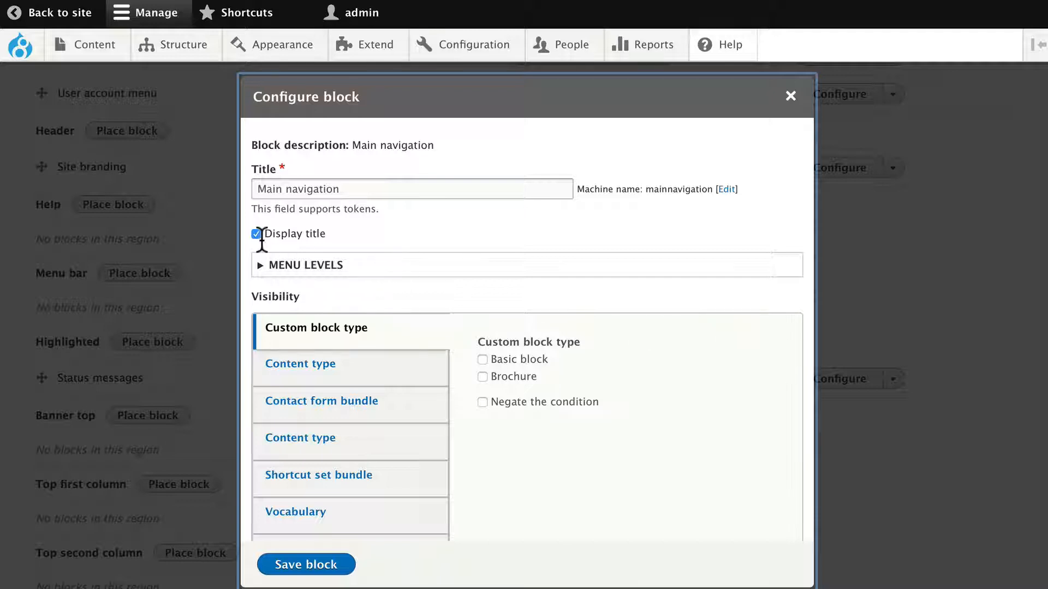
pyautogui.click(255, 234)
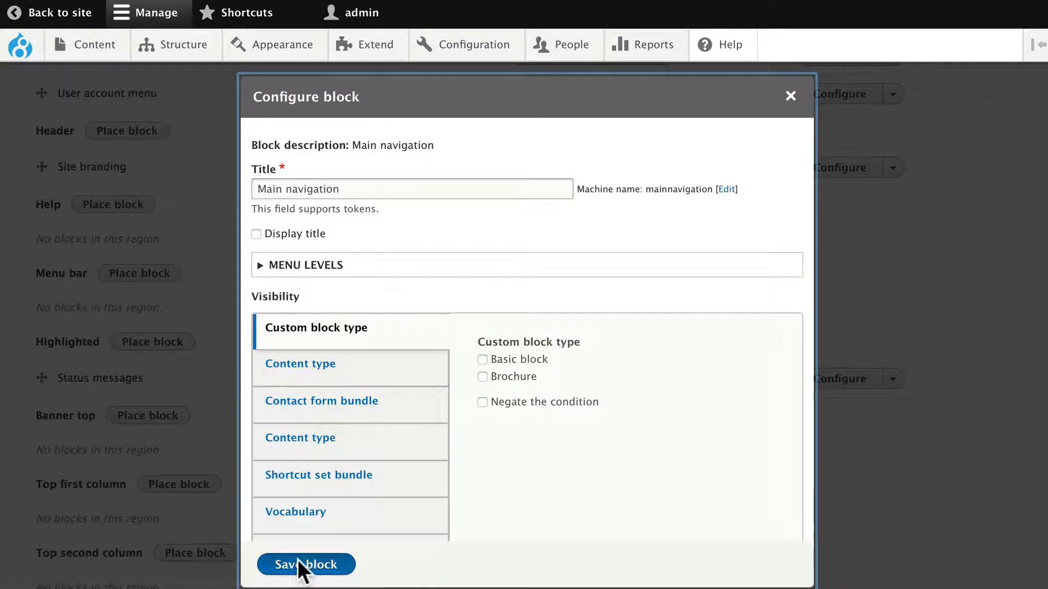
pyautogui.click(306, 564)
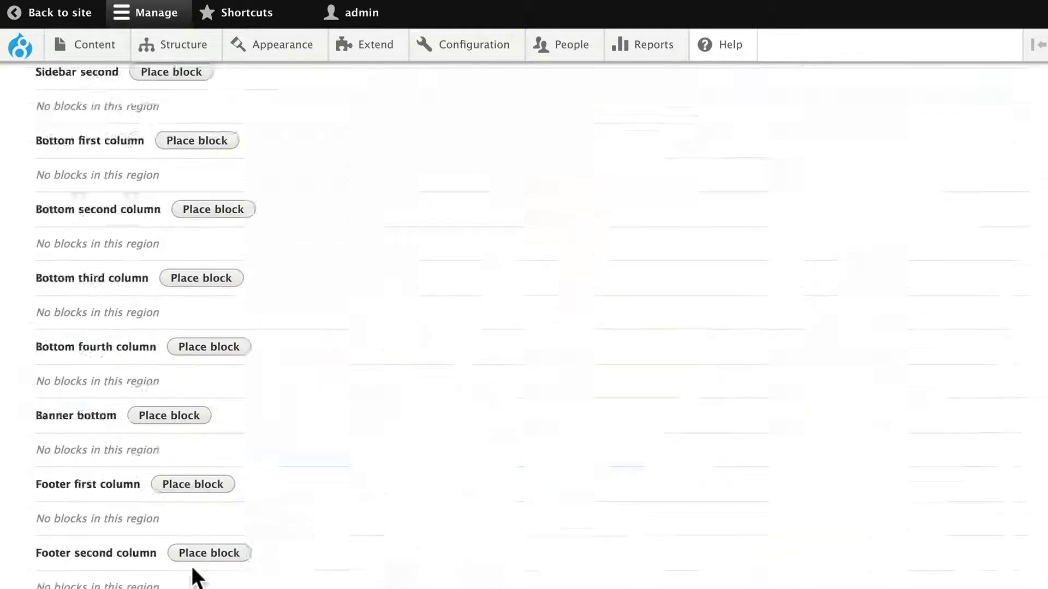
# Step: Save the block layout and return to the public site
pyautogui.scroll(-3)
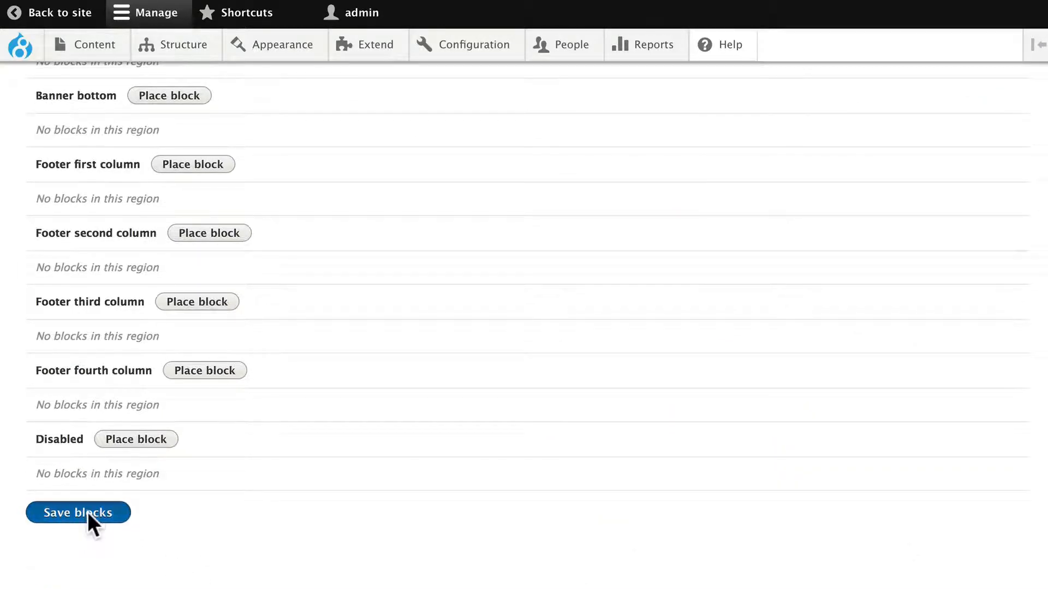
pyautogui.click(77, 512)
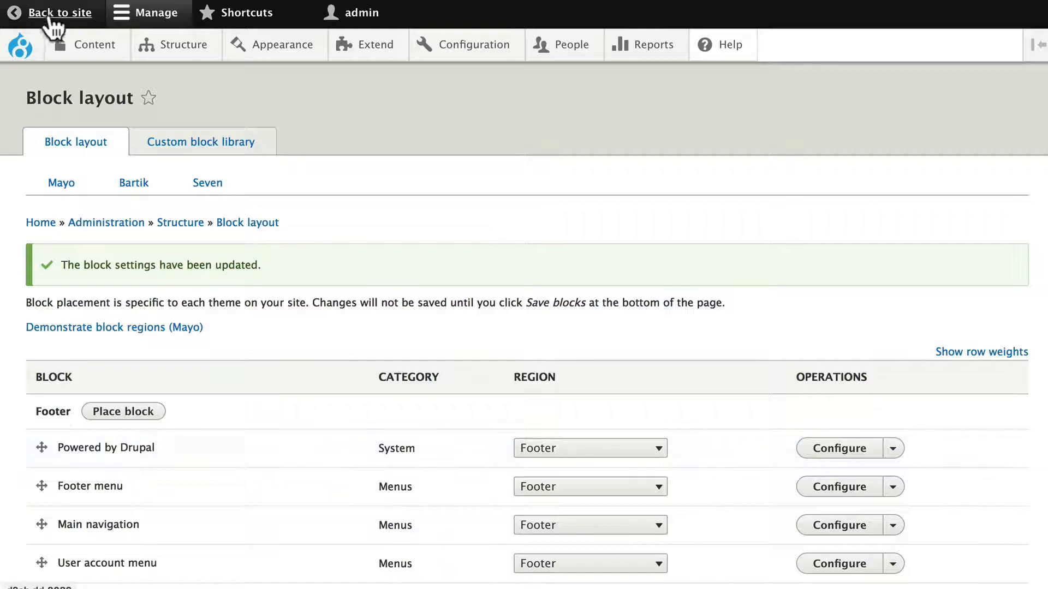
pyautogui.click(51, 12)
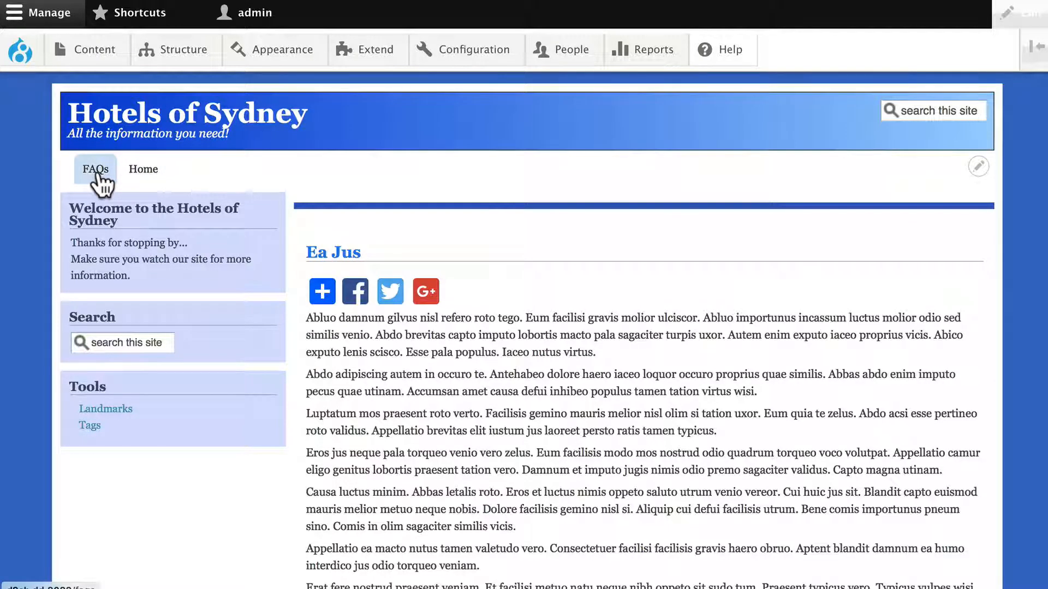
pyautogui.moveTo(270, 181)
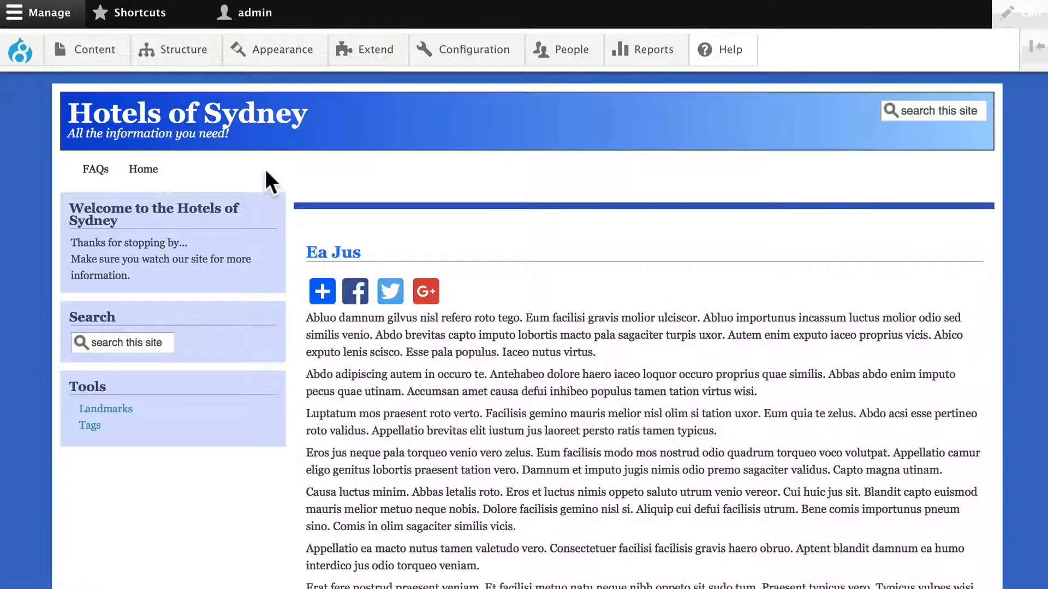